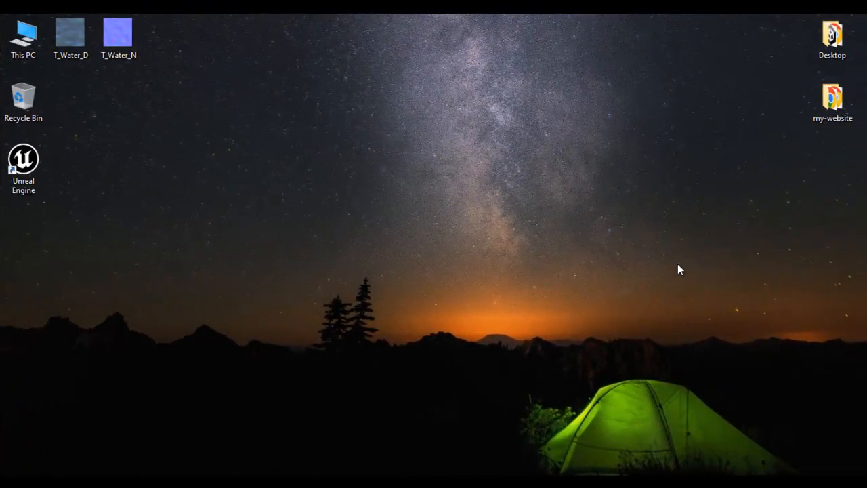
mouse_move(627, 285)
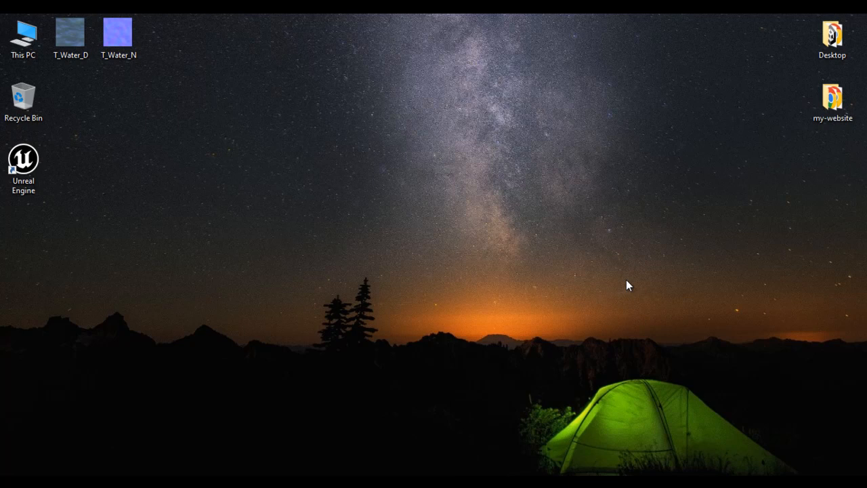
mouse_move(634, 263)
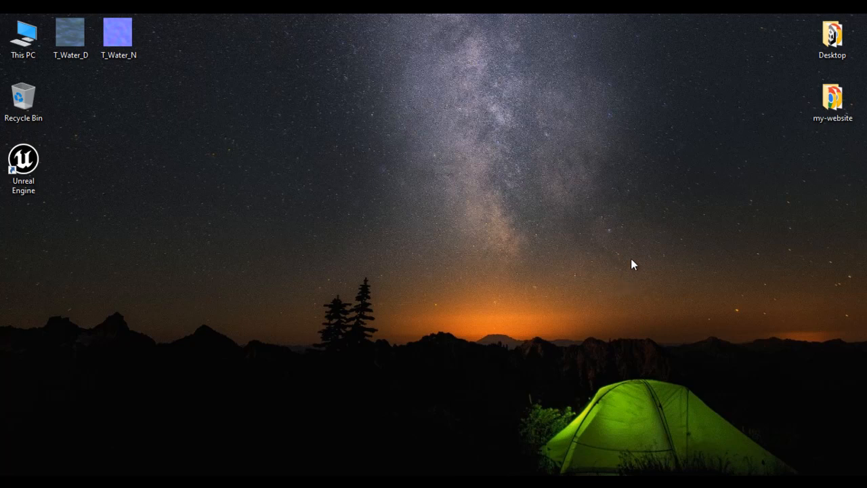
Launch Unreal Engine from its desktop shortcut
click(23, 163)
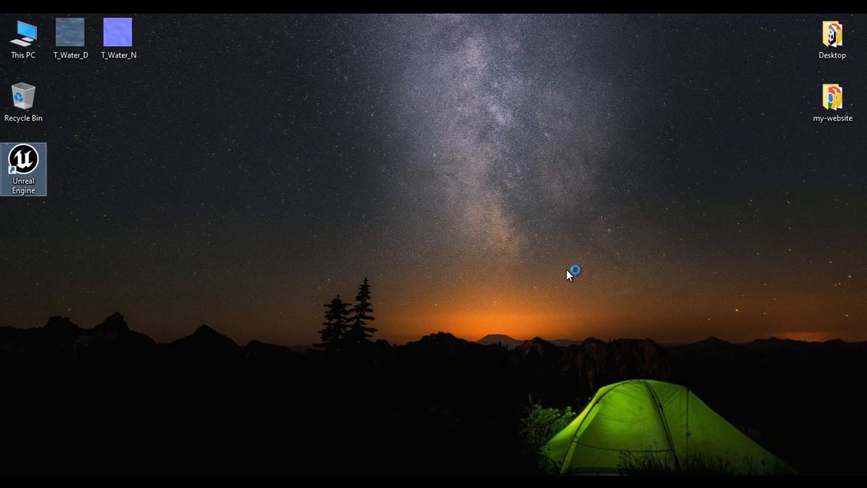
Create a Blank Blueprint games project named MyProject with Starter Content
double_click(23, 159)
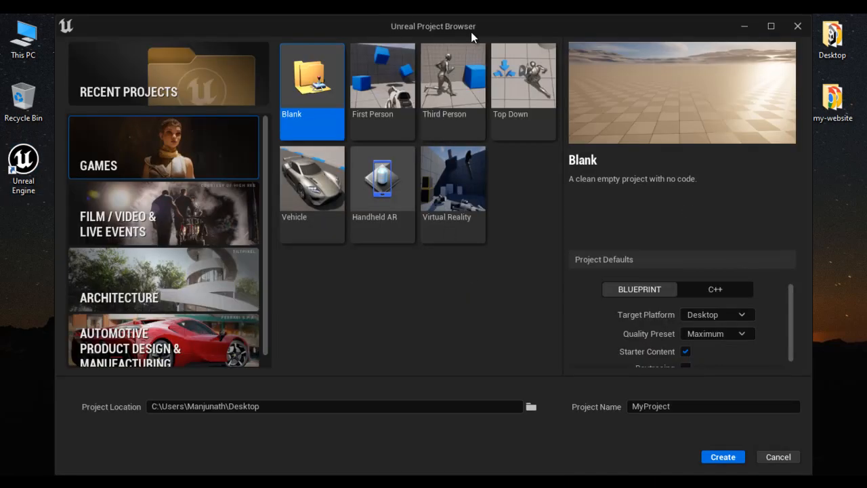
mouse_move(178, 45)
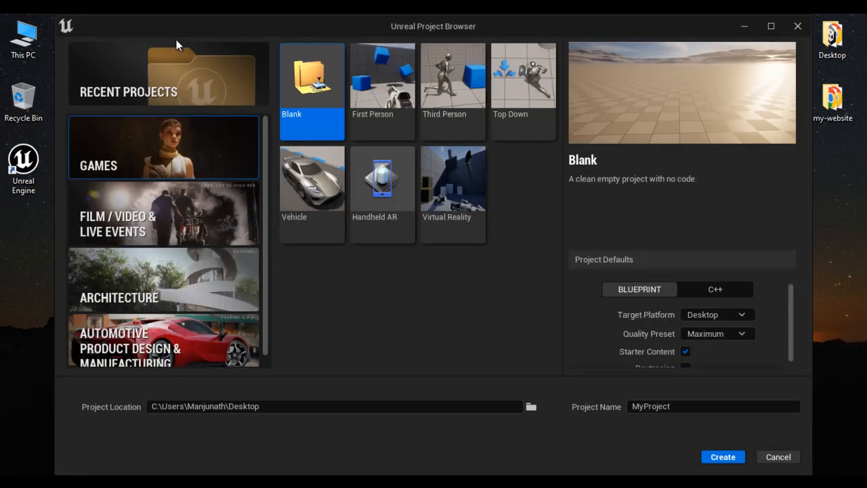
mouse_move(342, 122)
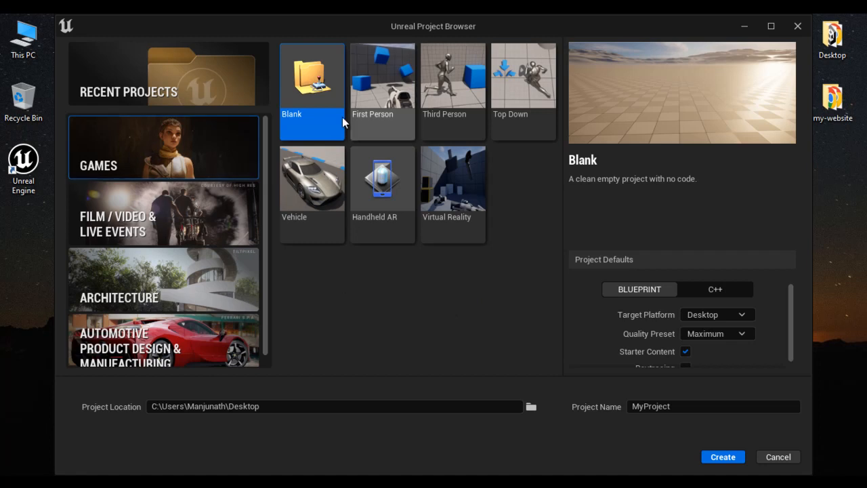
mouse_move(528, 371)
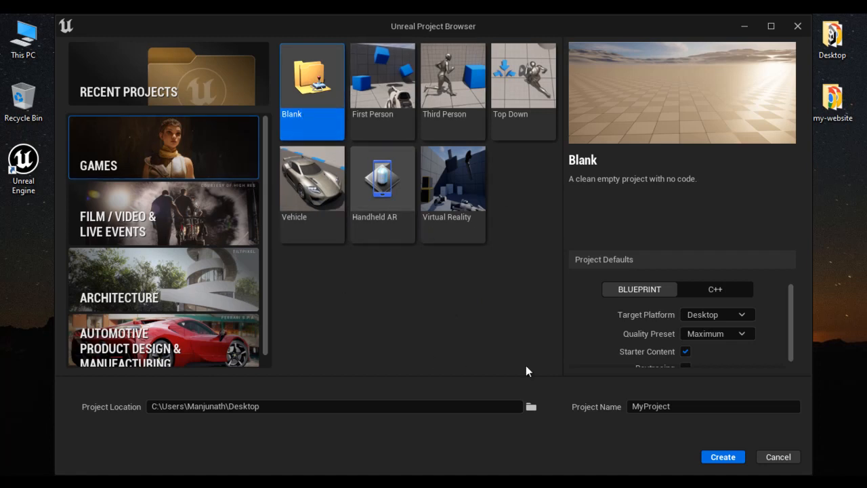
scroll(down, 3)
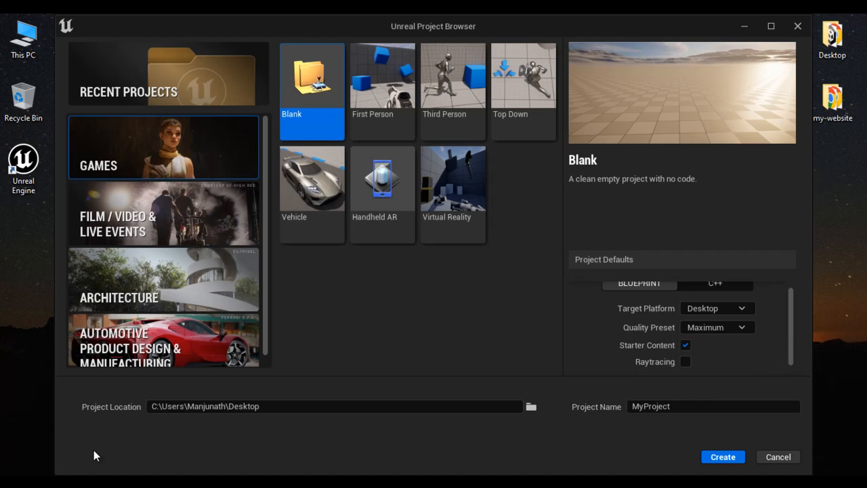
click(335, 406)
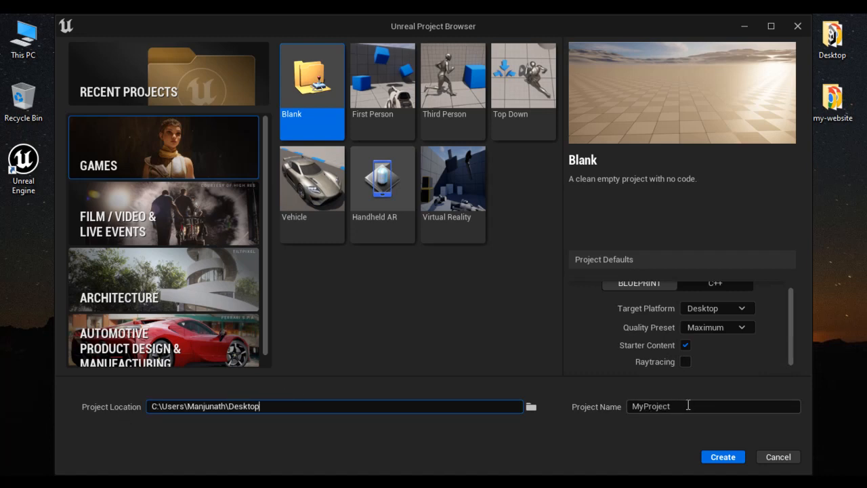
click(722, 457)
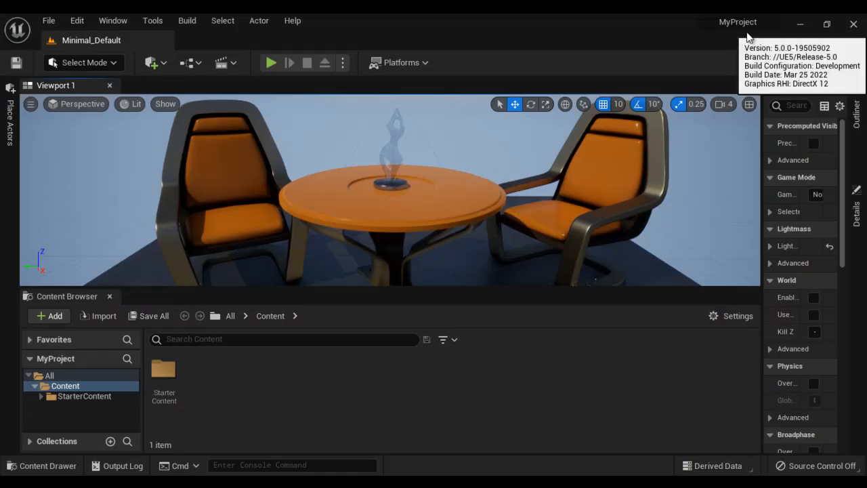
mouse_move(337, 424)
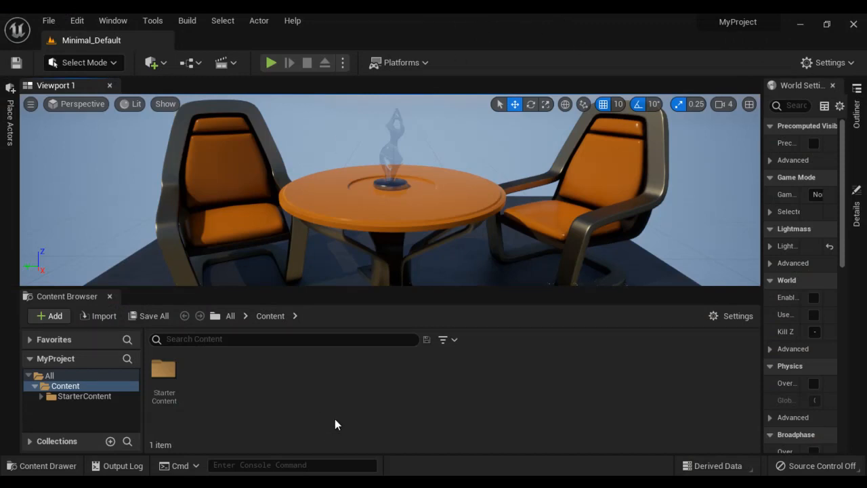
mouse_move(375, 402)
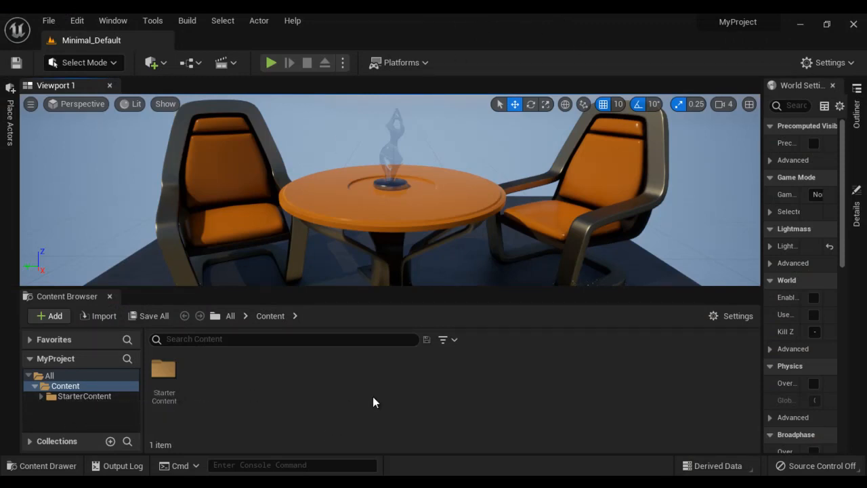
Create a new level from the Basic template
click(48, 21)
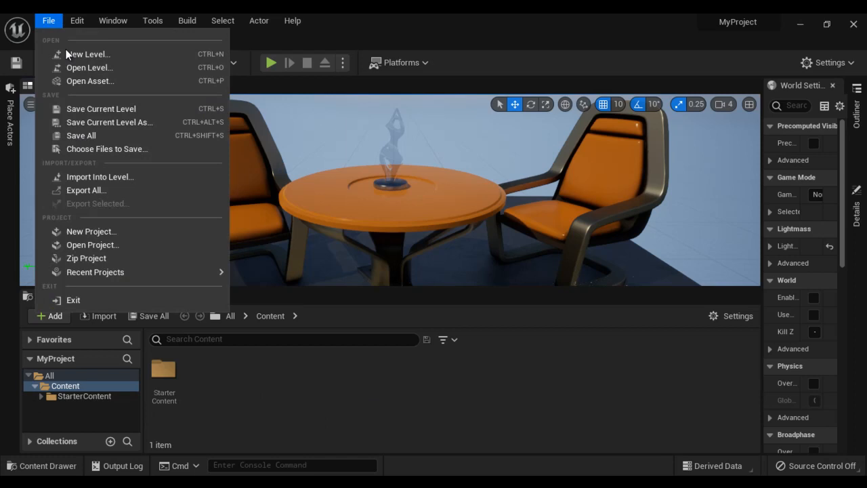
click(89, 53)
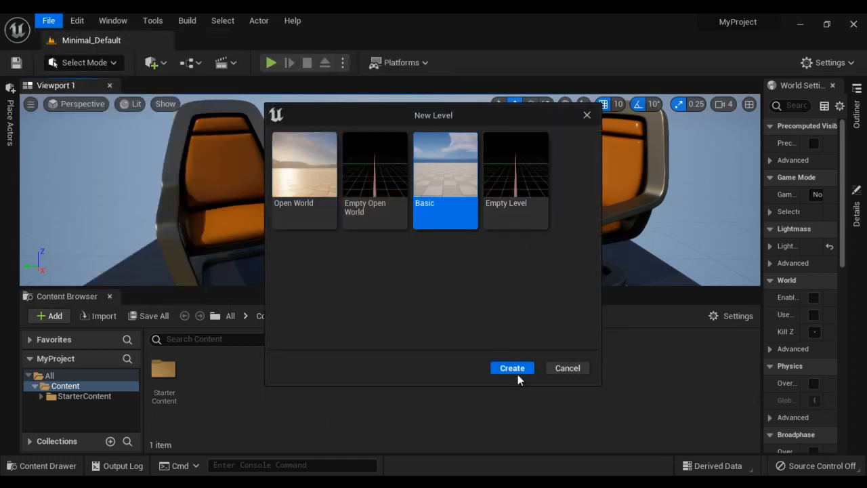
click(513, 368)
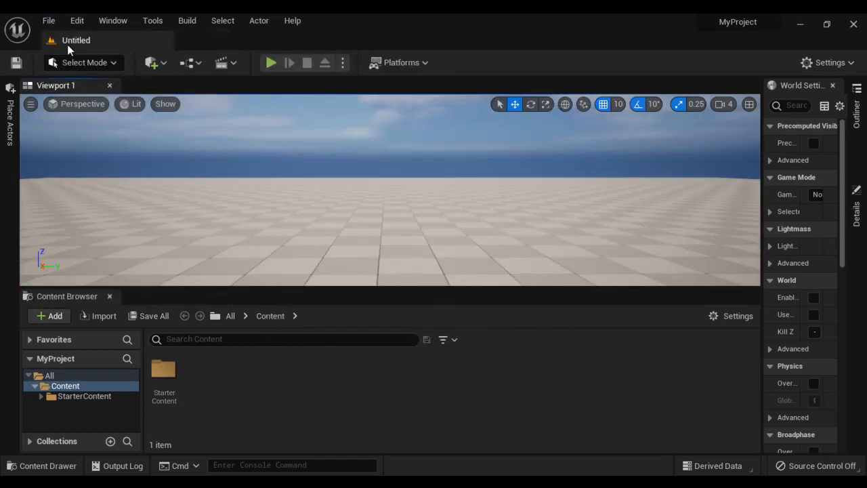
Save the level as Level1 inside a new Levels folder under Content
click(48, 20)
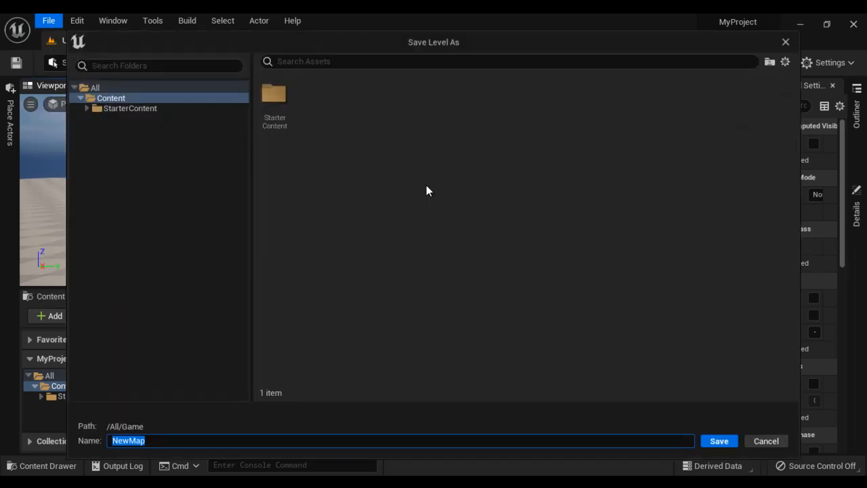
right_click(111, 97)
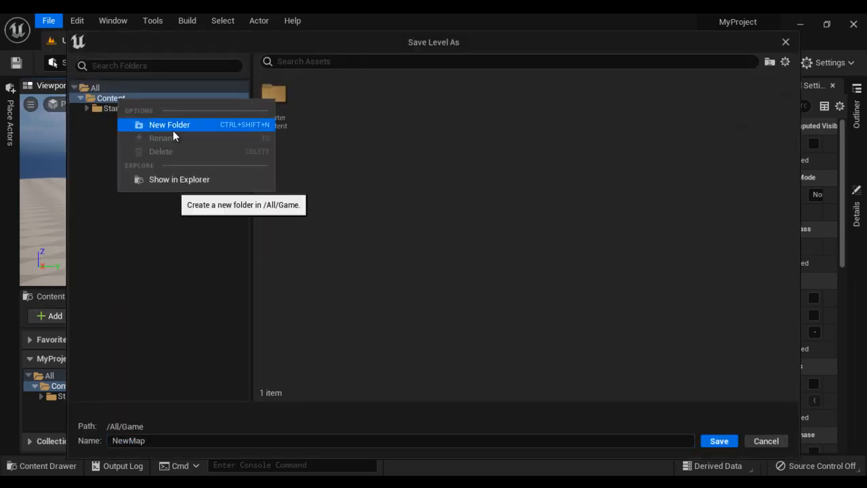
click(169, 125)
text(L)
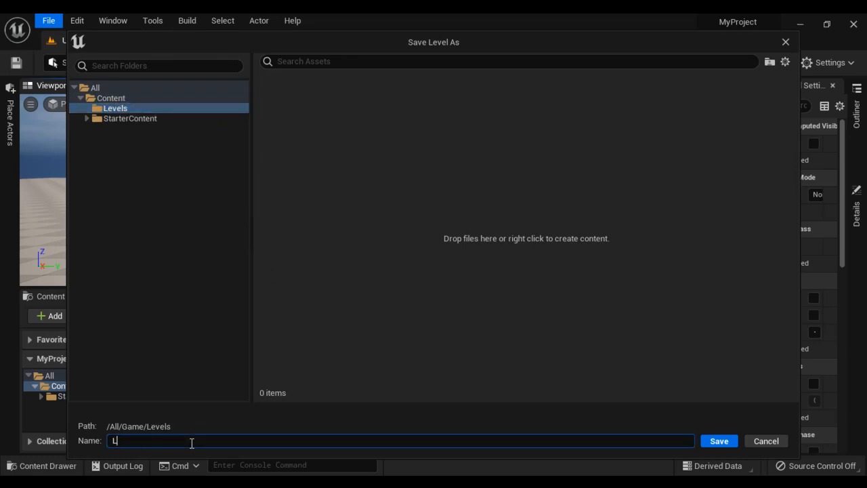
text(evel1)
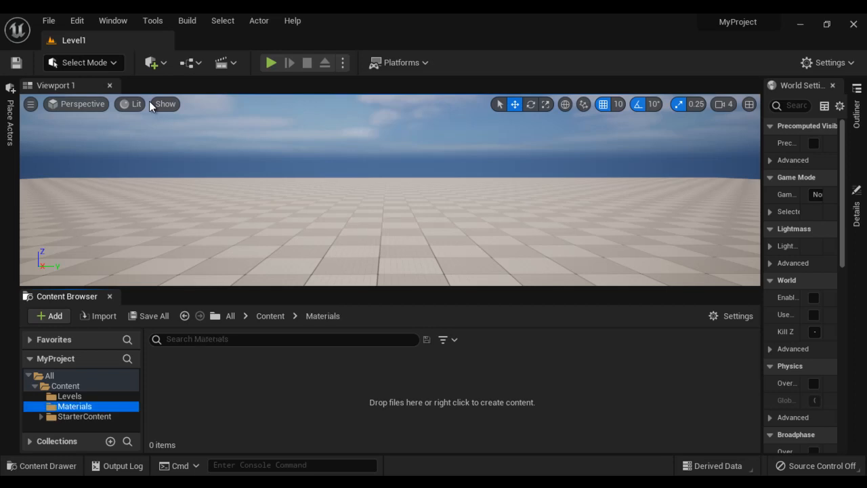
Add a material named M_Demo to the Materials folder and open it for editing
click(48, 315)
text(M_Demo)
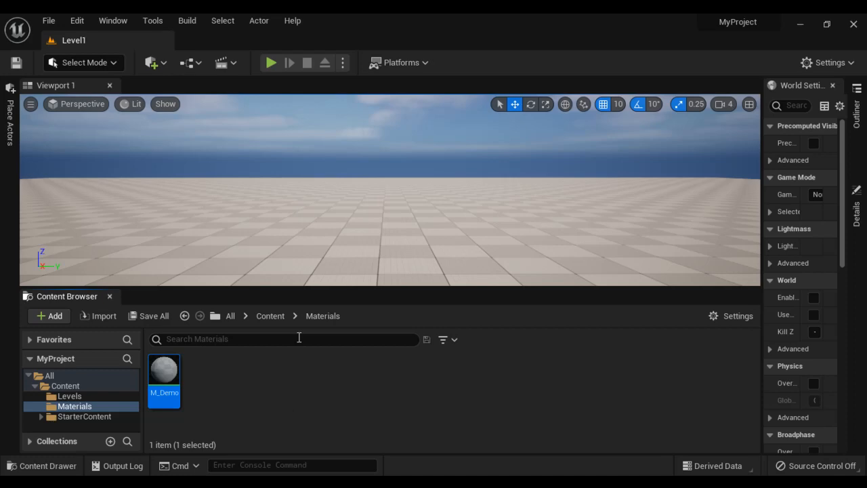
double_click(164, 372)
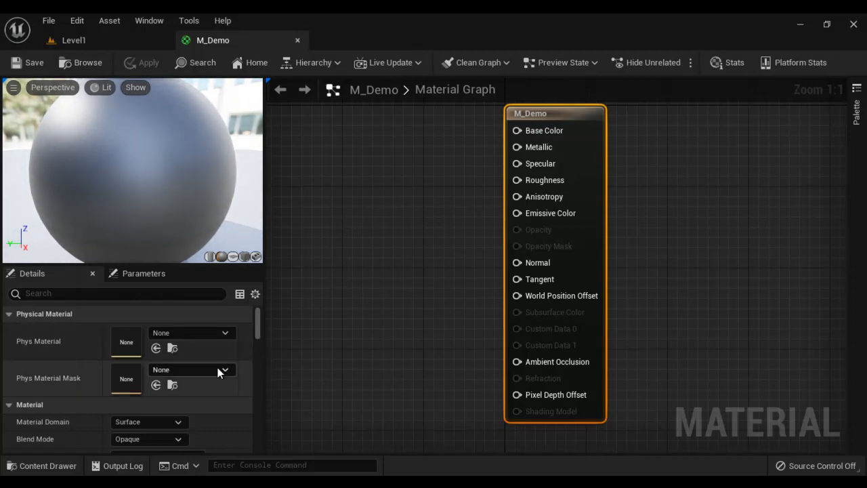
Switch M_Demo's preview mesh to a plane and enable Two Sided
scroll(down, 3)
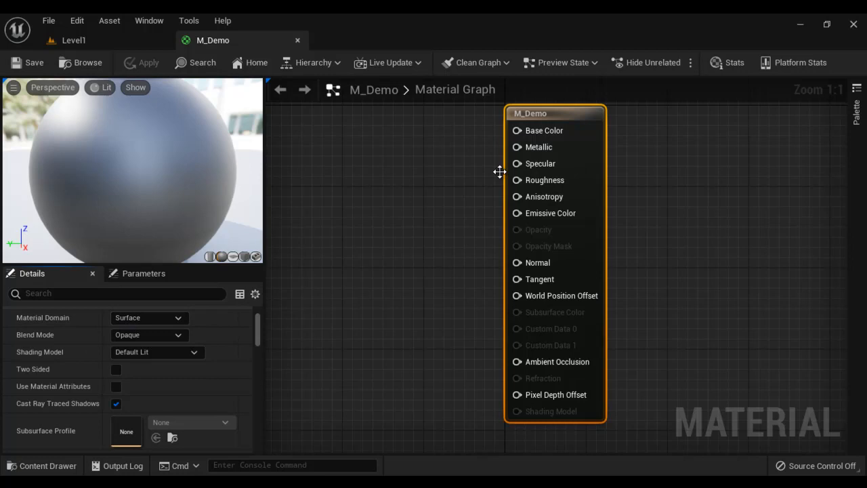
click(232, 256)
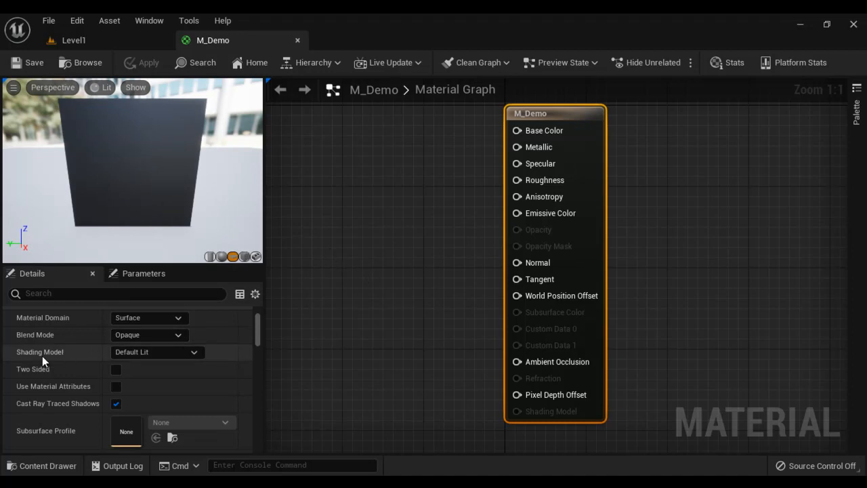
mouse_move(390, 307)
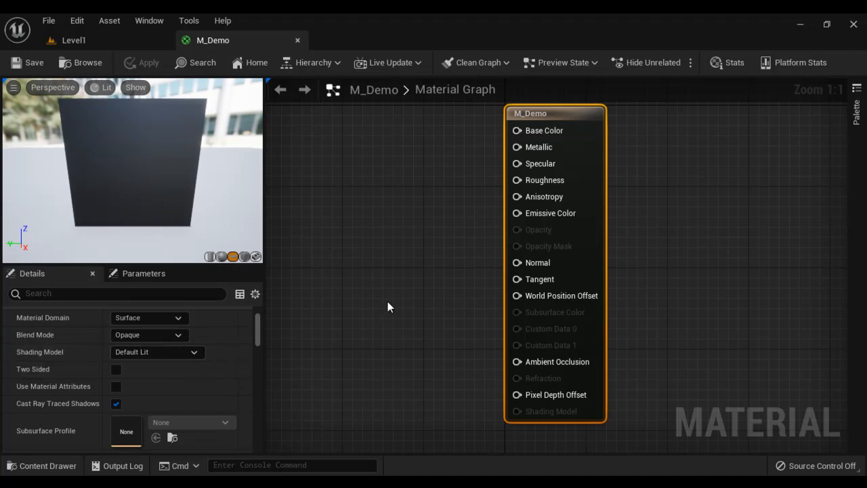
mouse_move(380, 283)
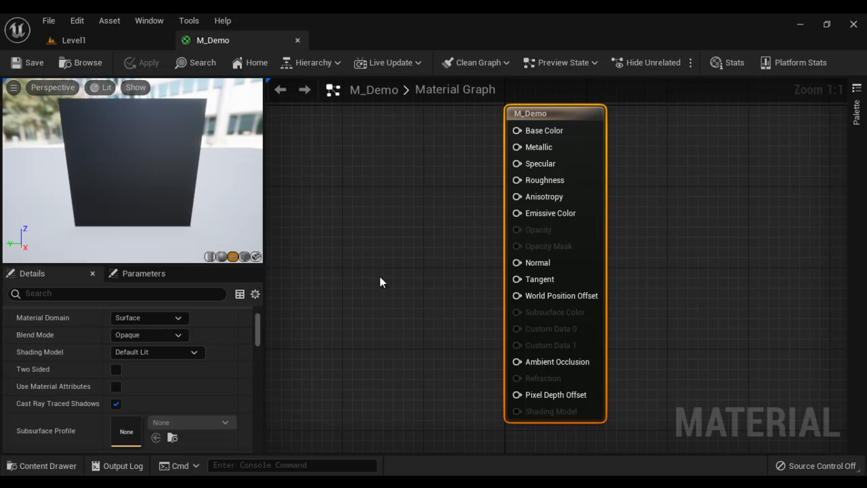
mouse_move(124, 207)
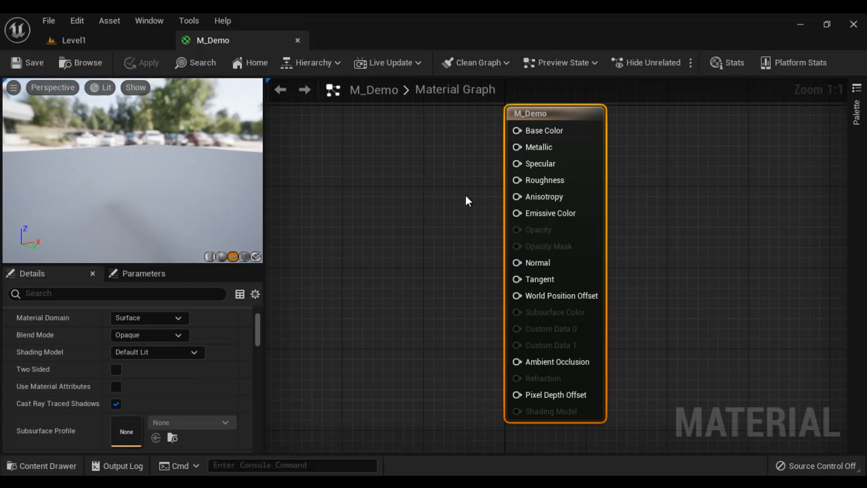
click(116, 369)
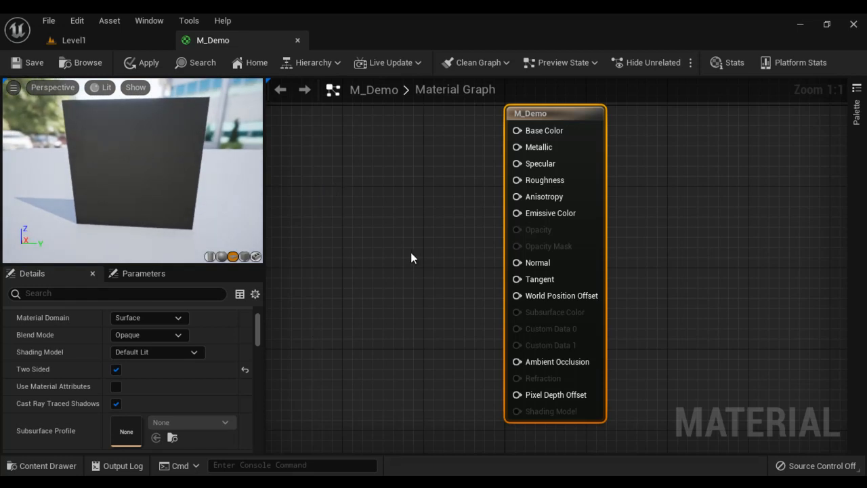
mouse_move(366, 205)
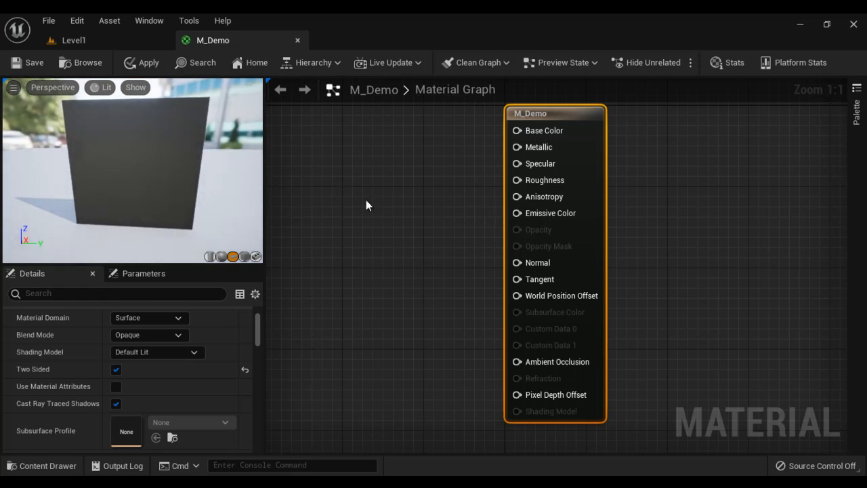
mouse_move(391, 164)
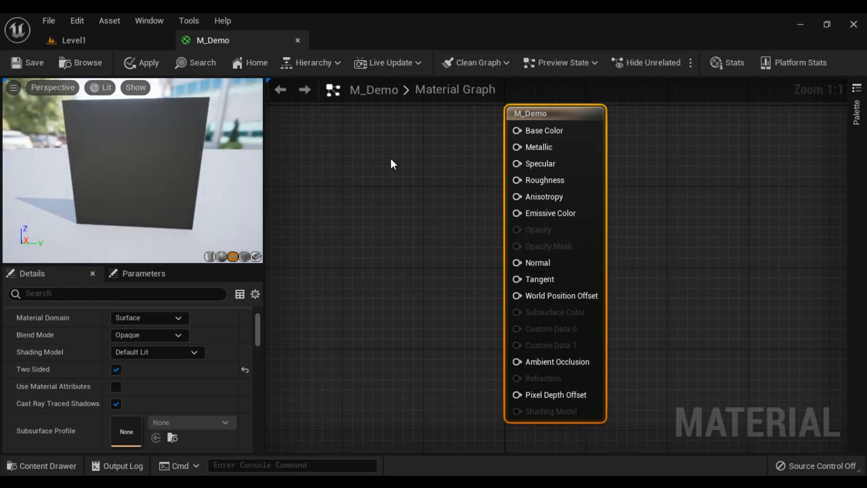
mouse_move(346, 133)
text(grass)
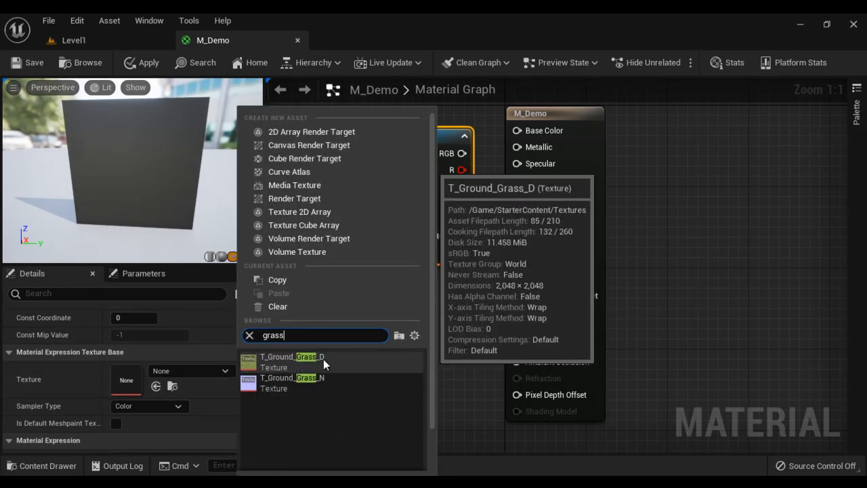
Assign T_Ground_Grass_D to the first texture sample and T_Ground_Grass_N to the second
click(292, 357)
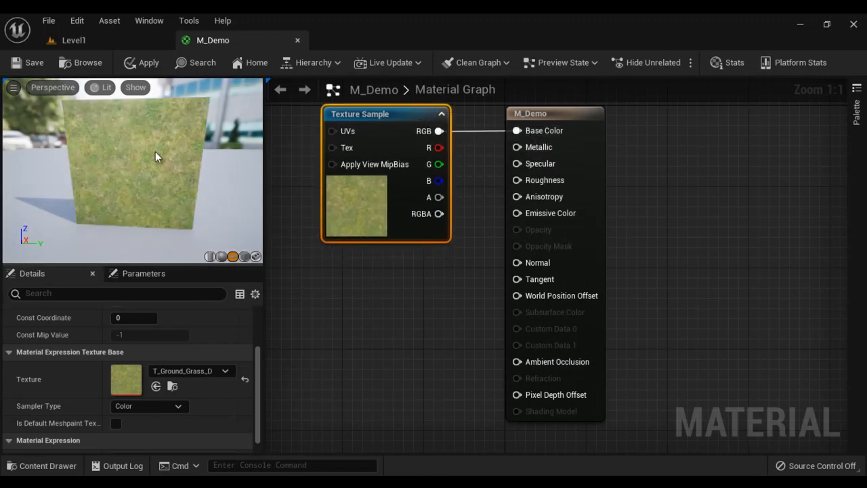
mouse_move(194, 197)
text(grass)
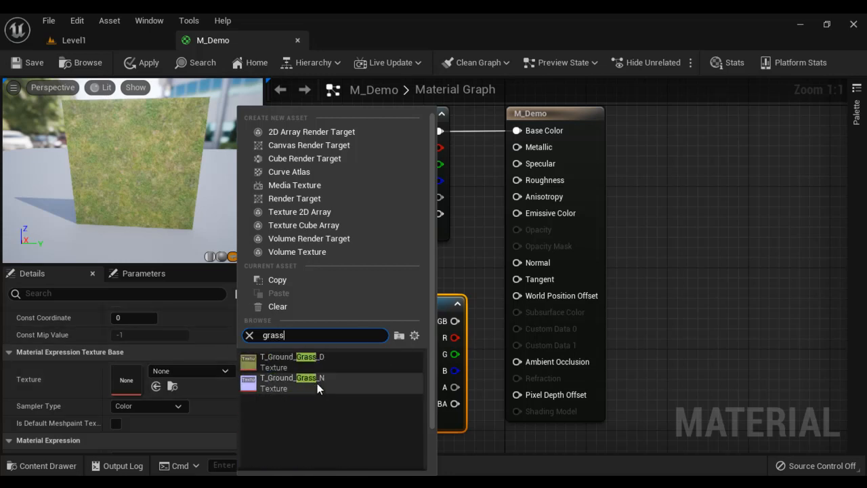
click(292, 377)
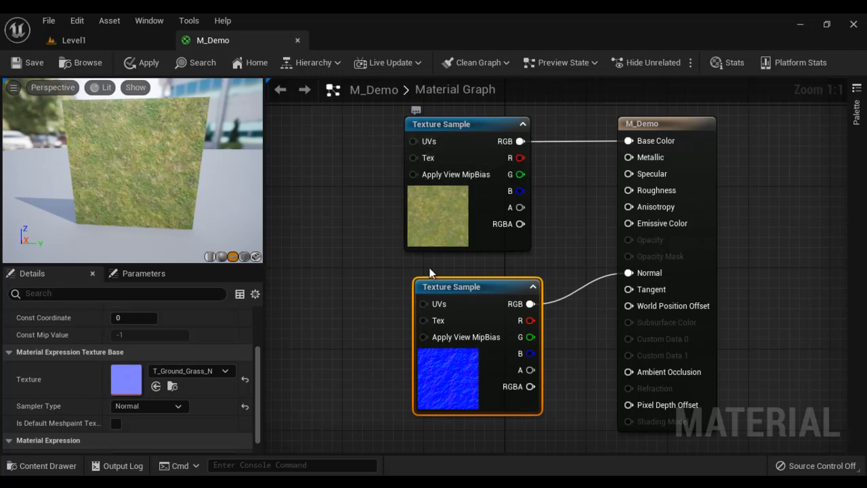
mouse_move(446, 212)
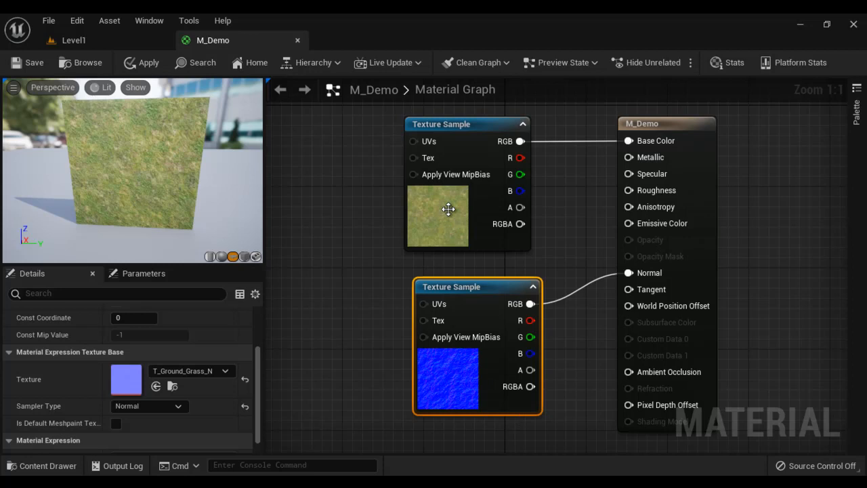
mouse_move(302, 238)
text(Pann)
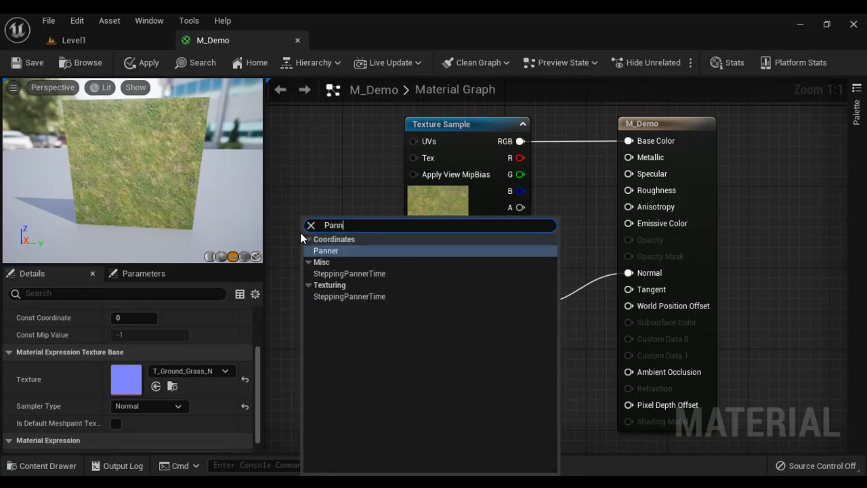
Add a Panner node, align the texture samples, and wire the Panner into their UVs
text(e)
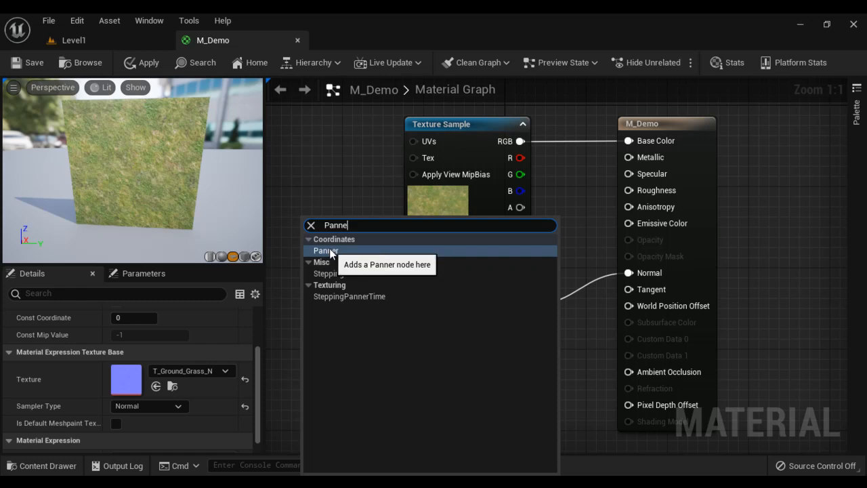
click(326, 251)
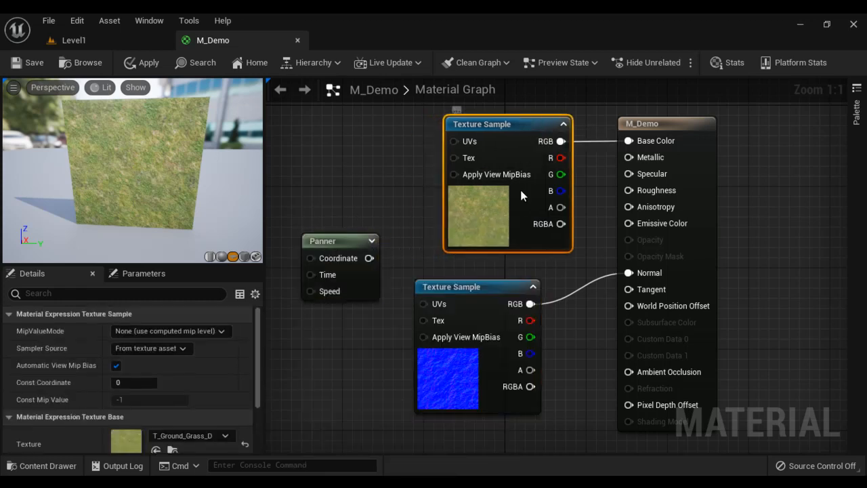
drag(478, 286, 508, 286)
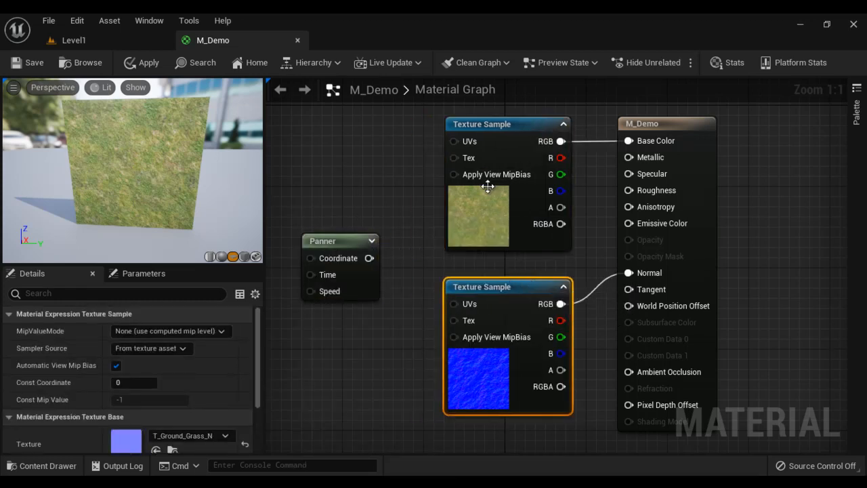
mouse_move(435, 310)
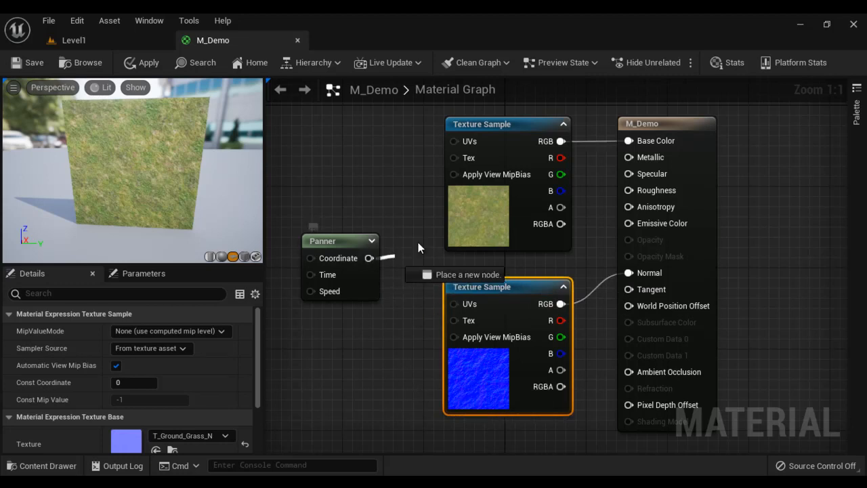
drag(369, 258, 454, 141)
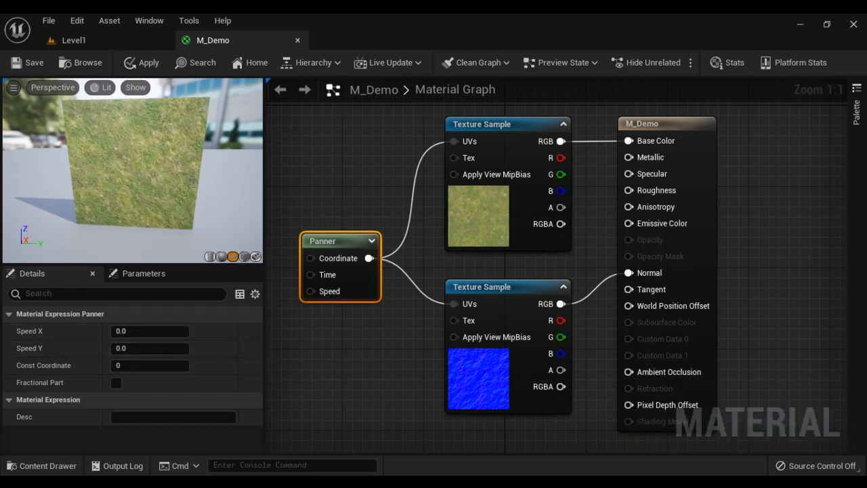
Try Panner Speed X values 0.1, 1.0, -1.0 and 0.0
double_click(149, 331)
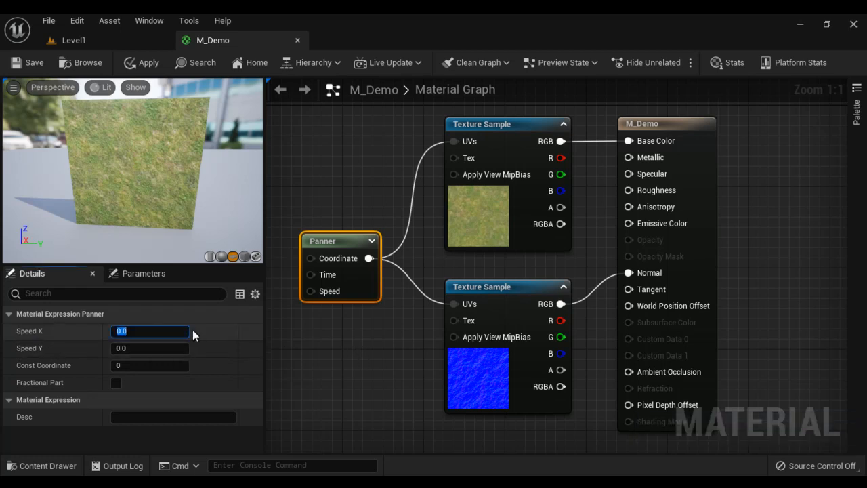
text(0.1)
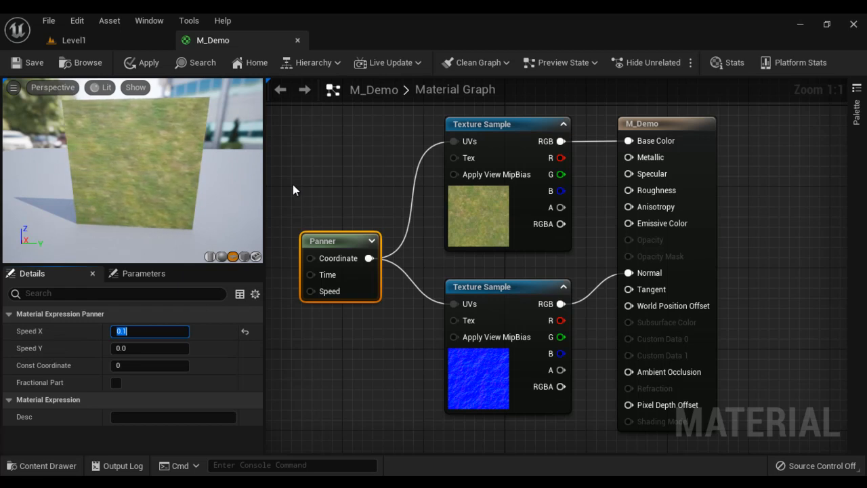
text(1.0)
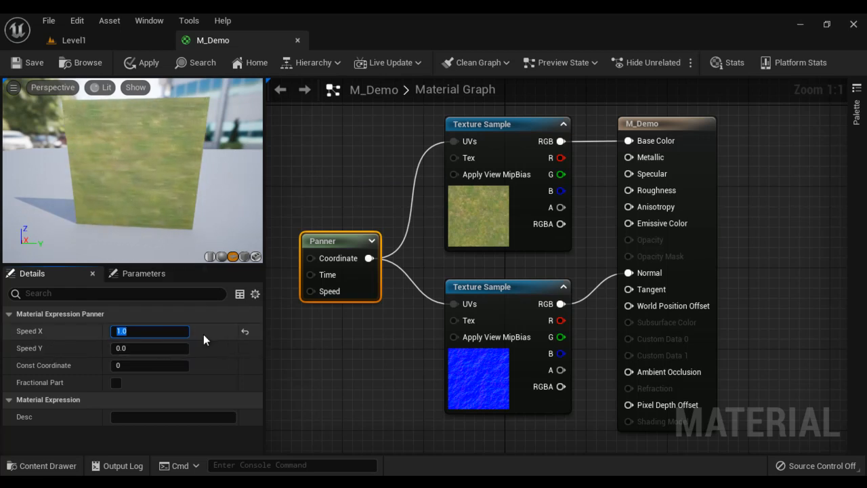
text(-1.0)
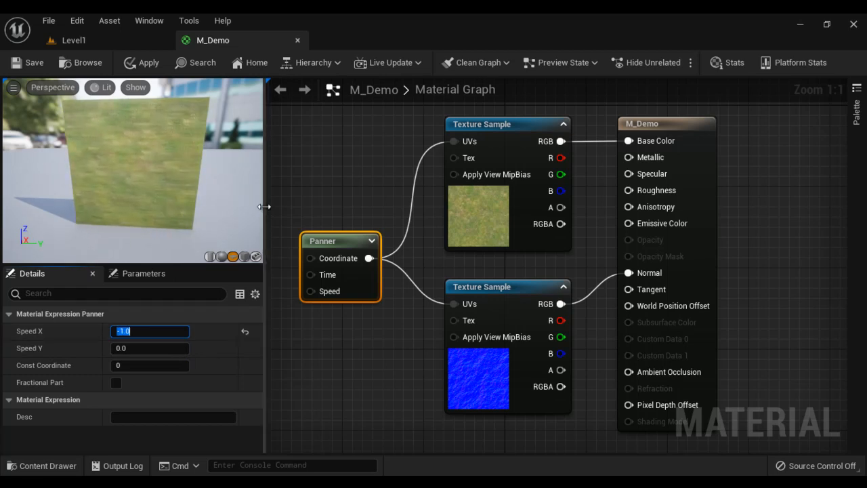
text(0.0)
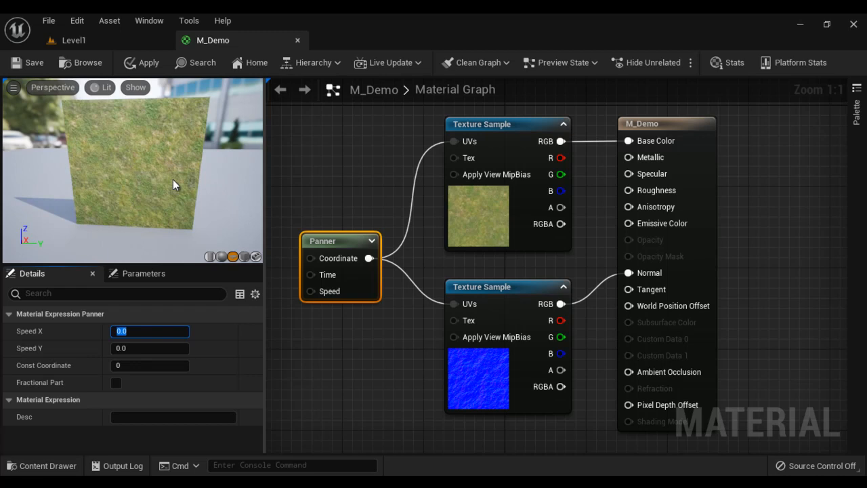
mouse_move(271, 163)
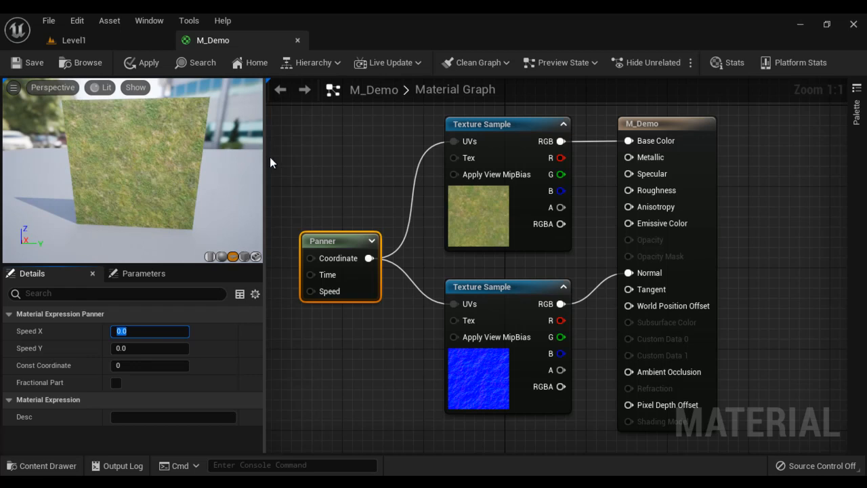
Try Speed Y values, then settle both Panner speeds at 0.1
click(149, 348)
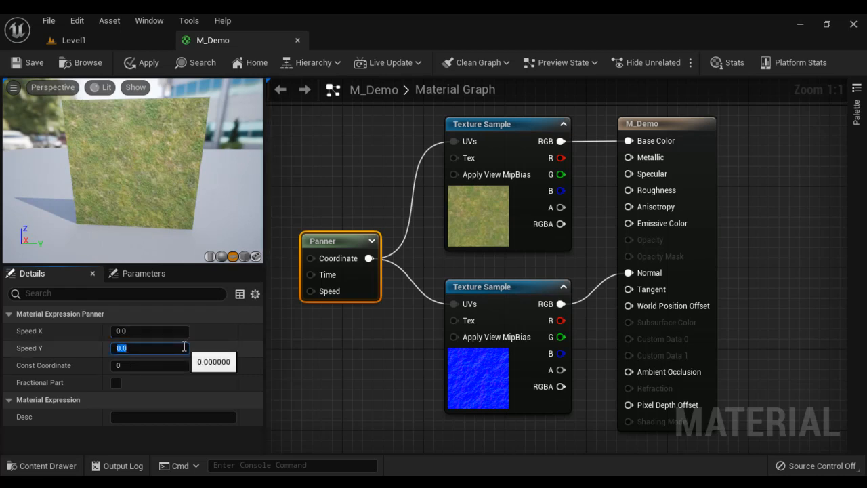
text(1.0)
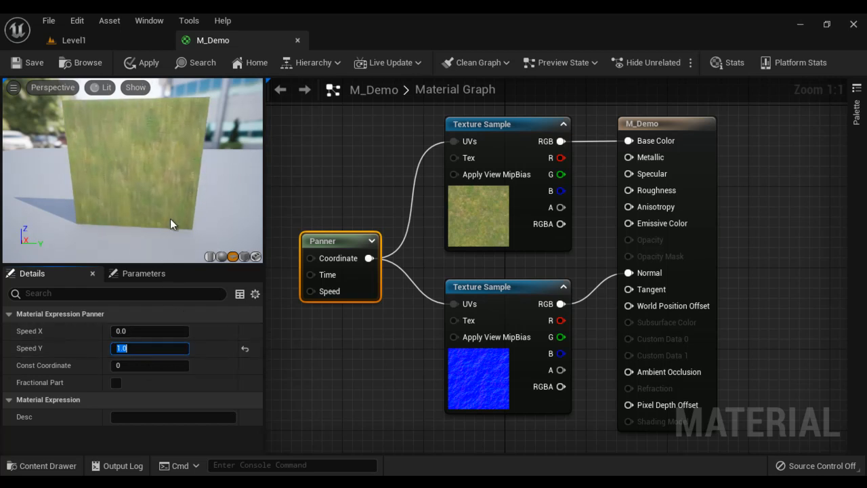
text(-1.0)
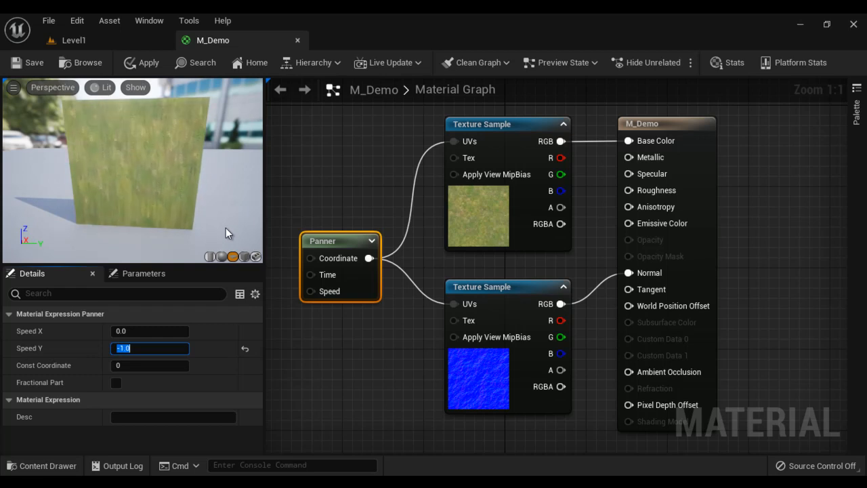
text(0.0)
click(150, 330)
text(0.1)
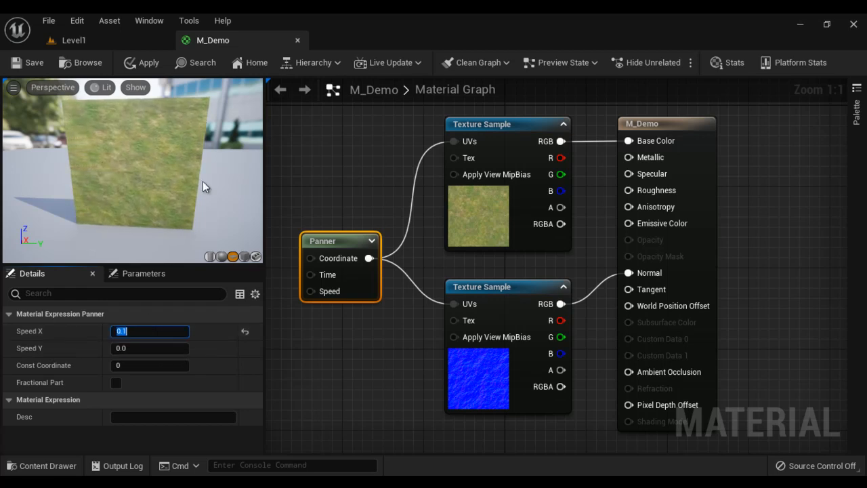
click(149, 348)
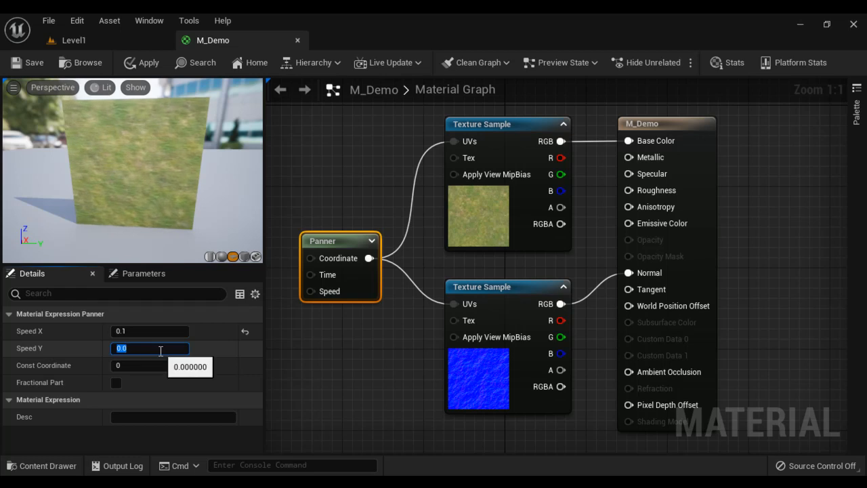
text(0.1)
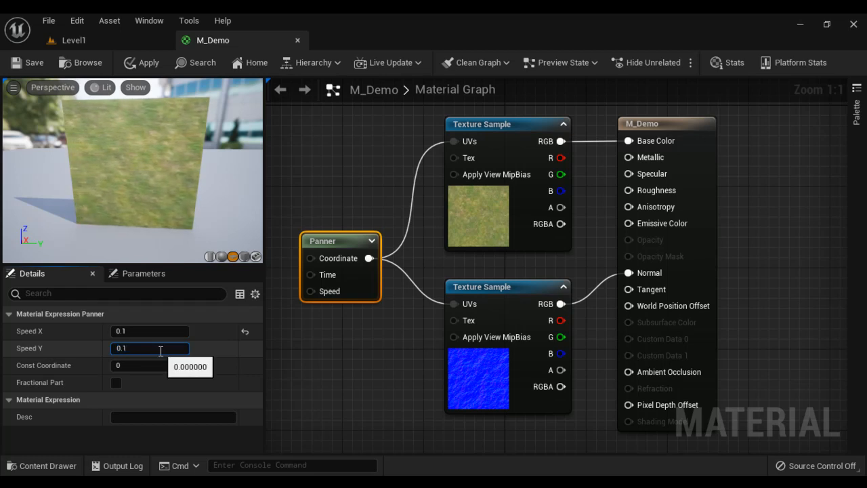
click(149, 349)
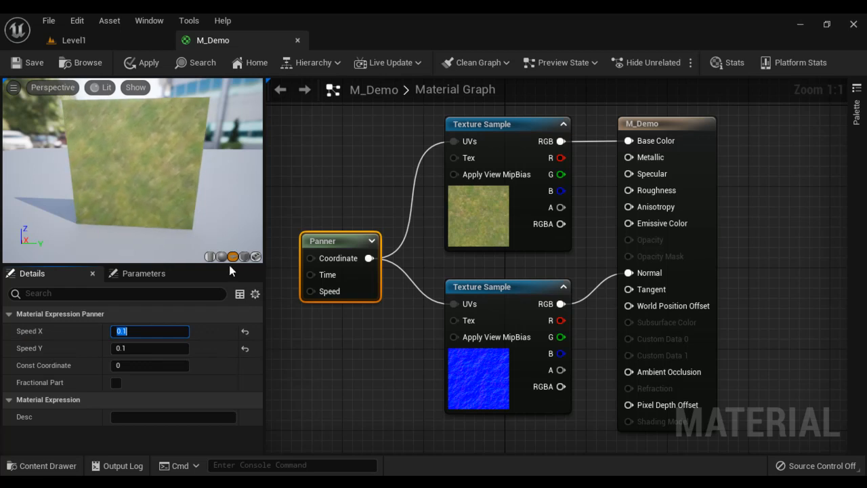
mouse_move(377, 363)
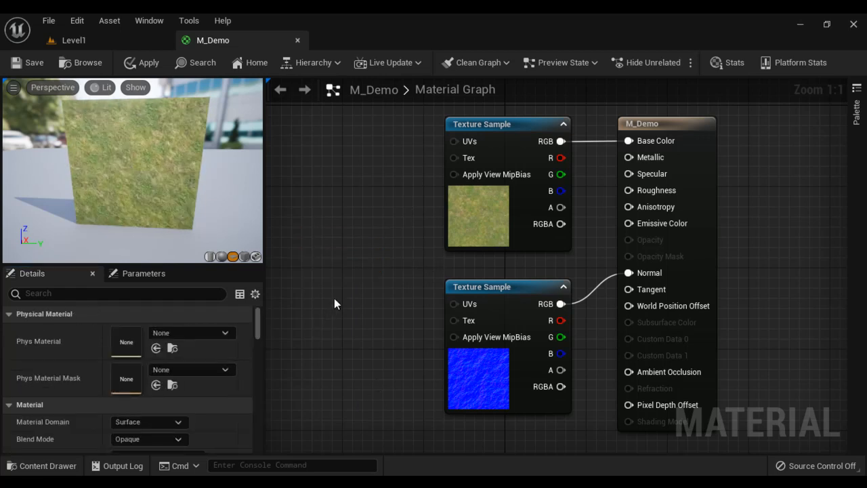
Replace the Panner with a Rotator and set its speed to 0.25
text(ro)
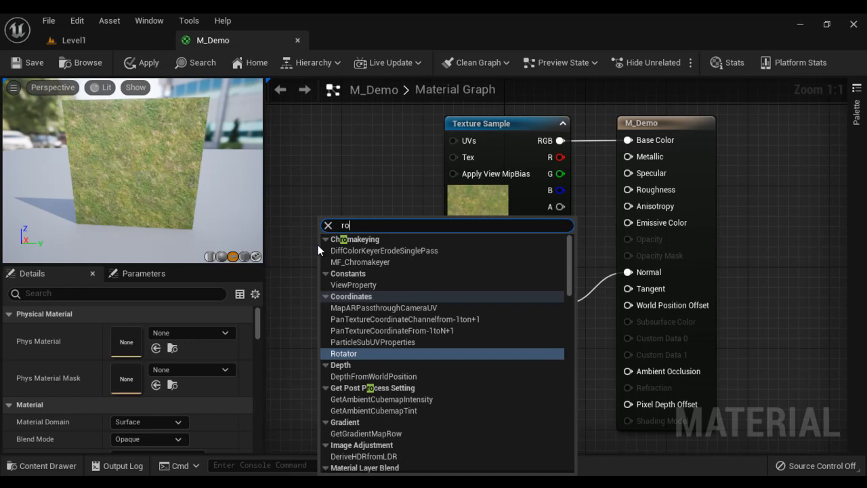
click(344, 353)
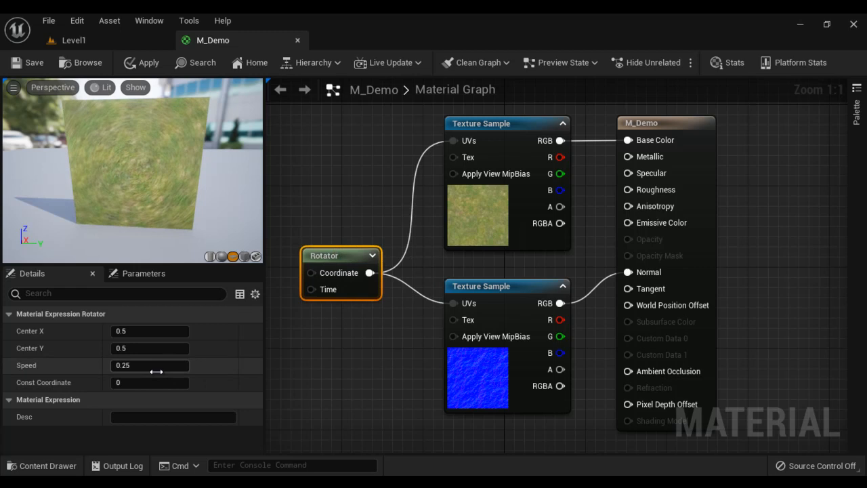
text(1)
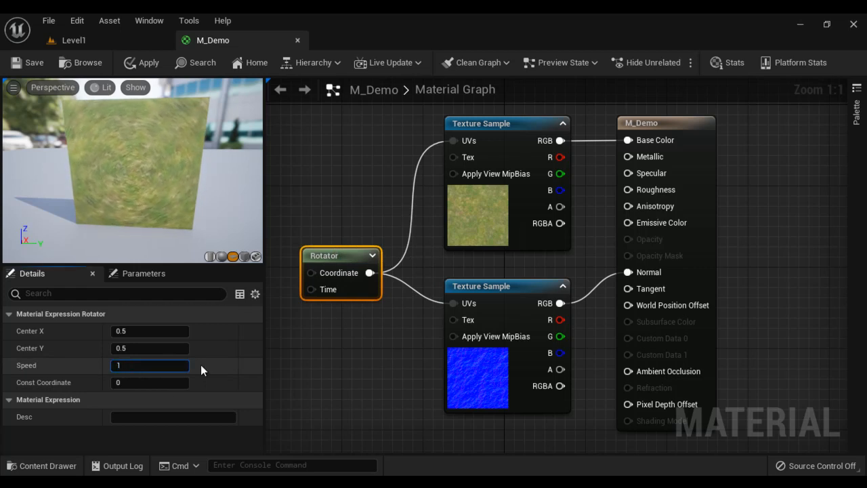
text(1.0)
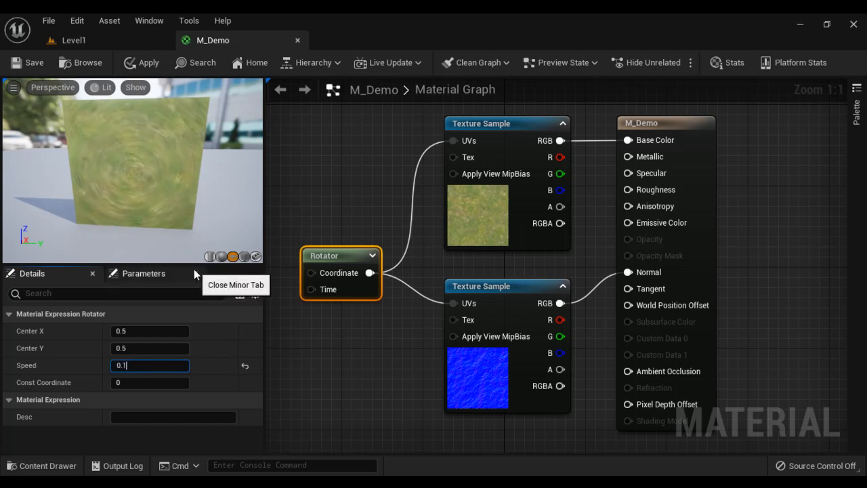
text(0.25)
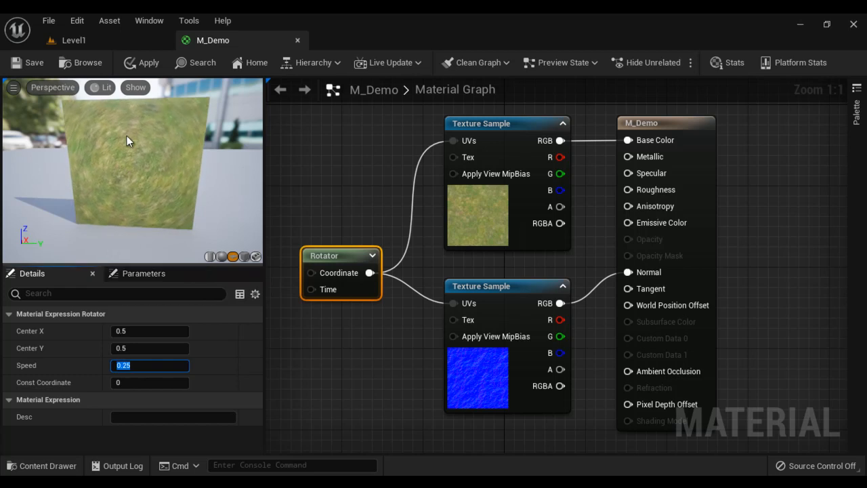
mouse_move(370, 376)
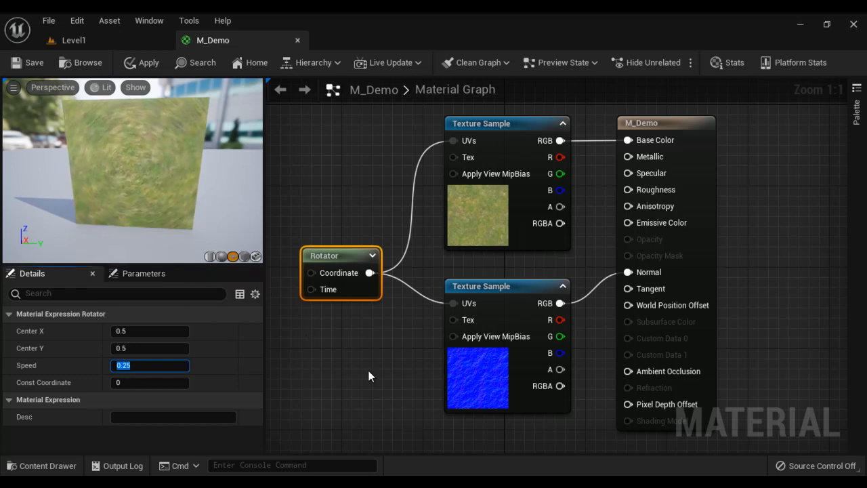
mouse_move(43, 348)
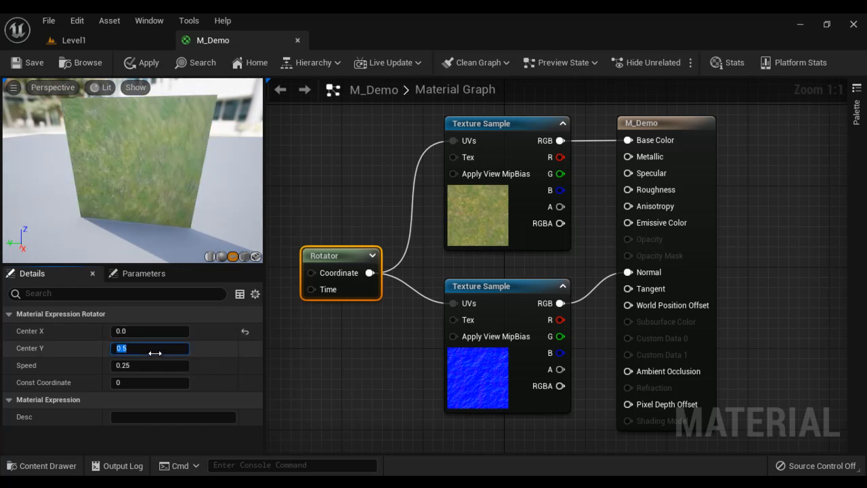
Try Rotator center values 0.0 and 1.0, then set Center X and Y to 0.5
text(0.0)
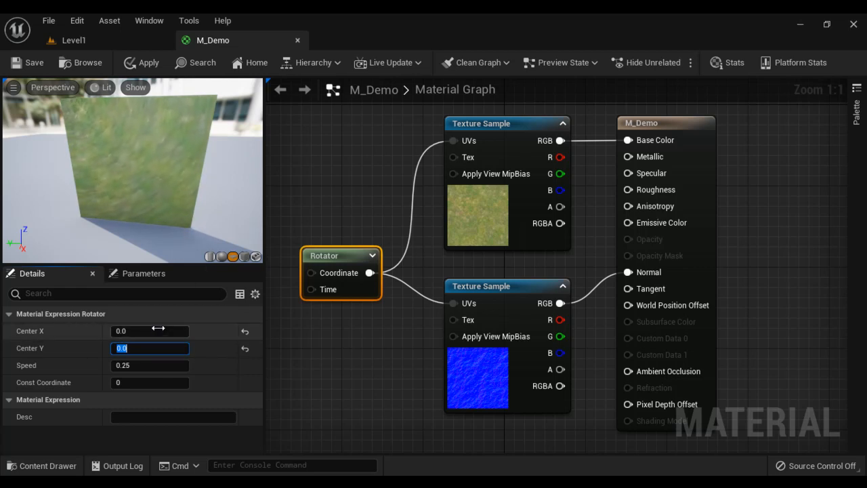
text(1.0)
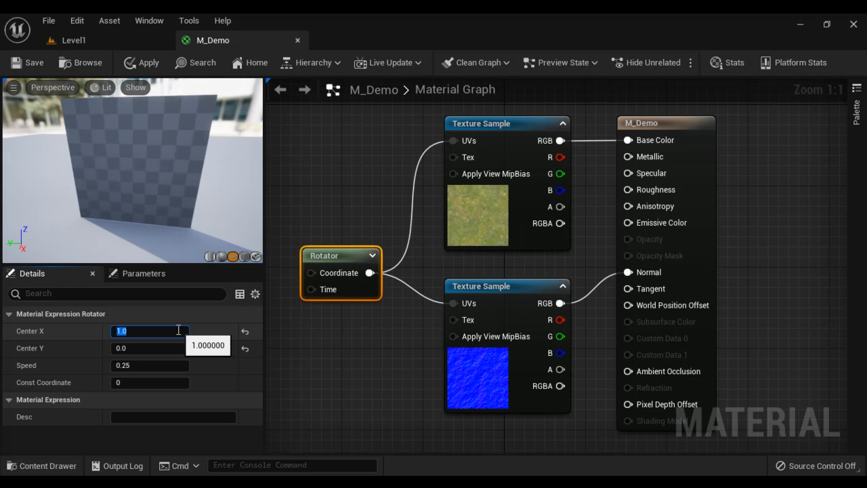
click(149, 347)
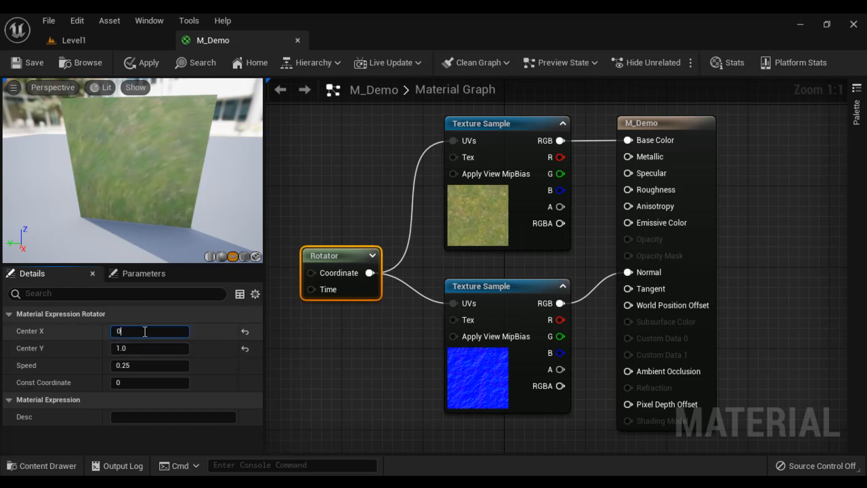
text(0.5)
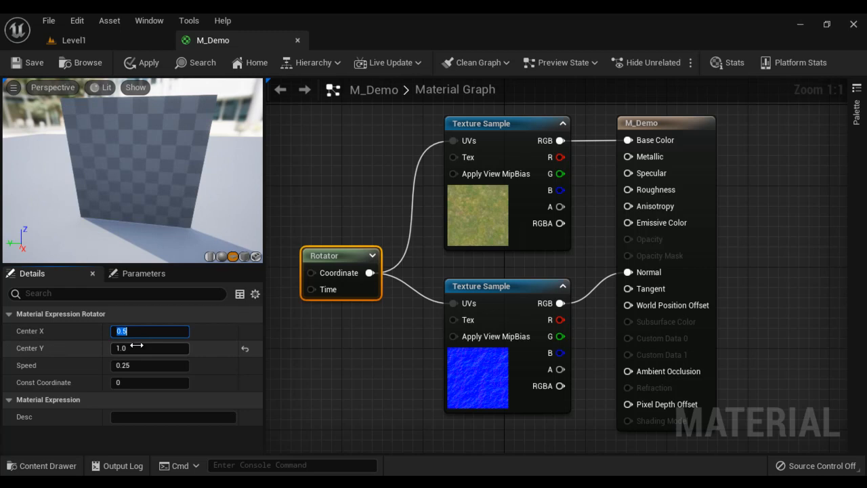
click(149, 348)
text(0.5)
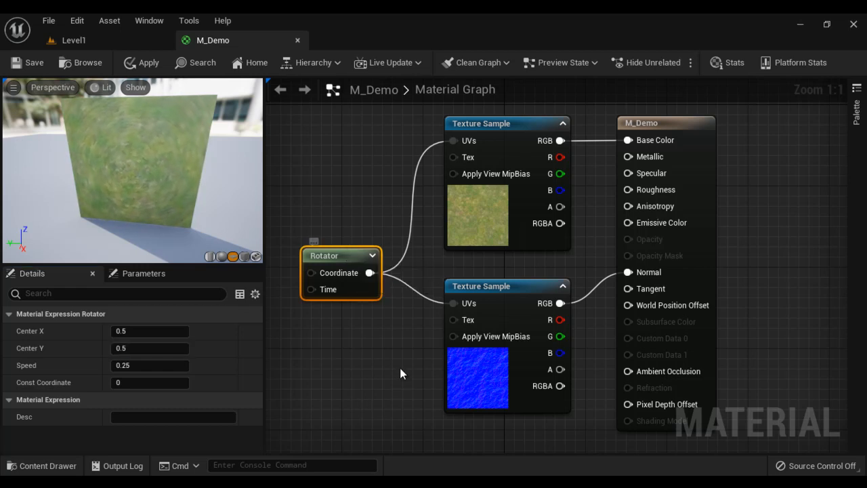
mouse_move(378, 359)
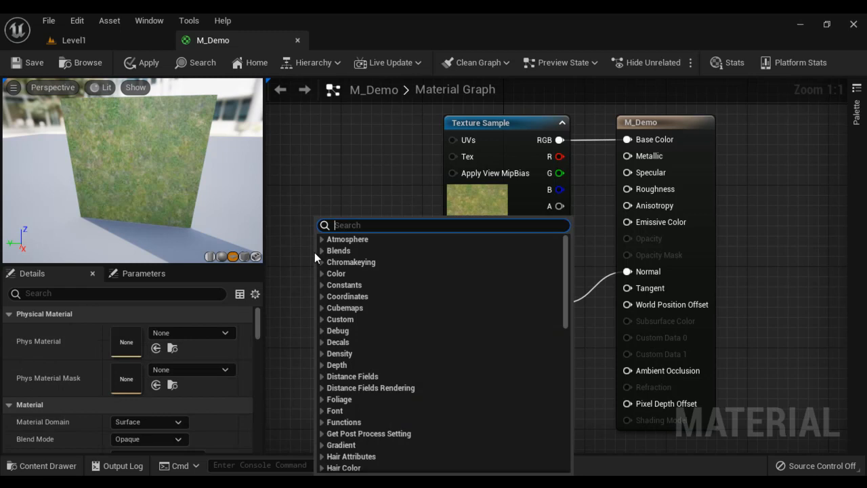
Add a Panner node driving both texture UVs and set its Speed X to 0.25
text(pan)
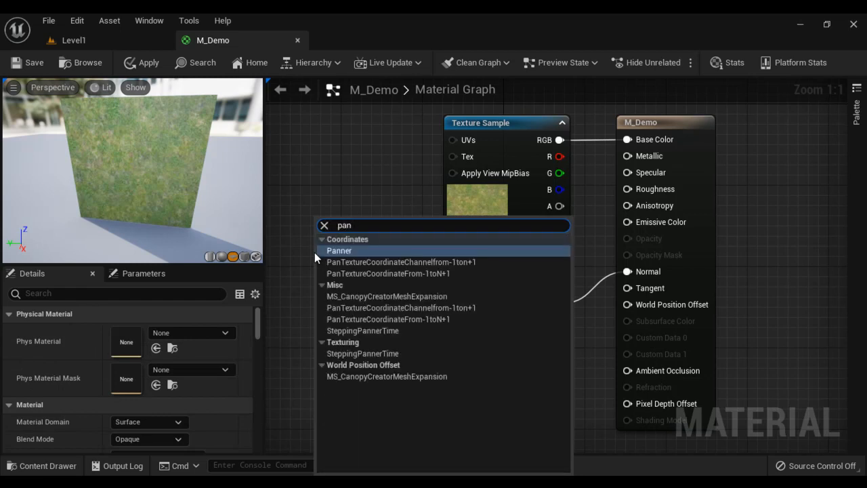
click(339, 251)
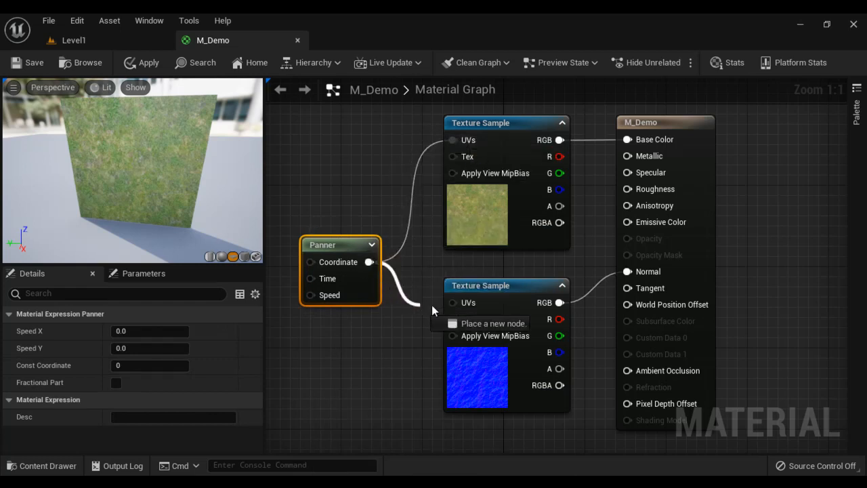
mouse_move(227, 349)
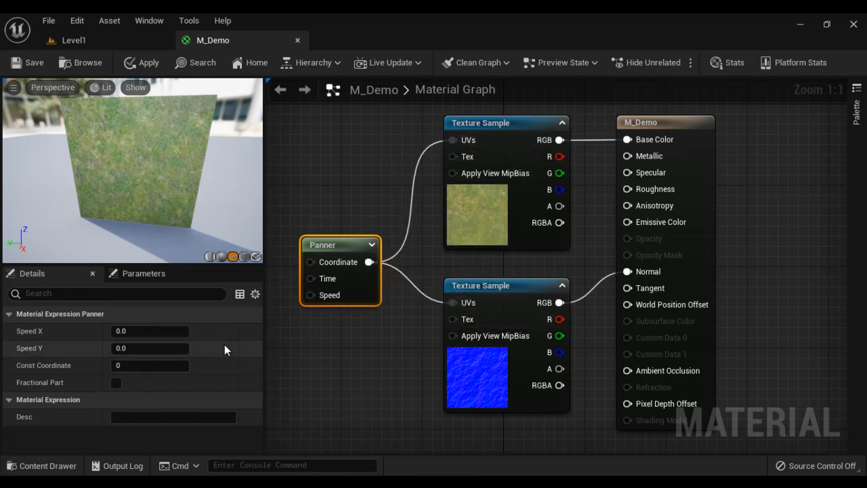
click(149, 331)
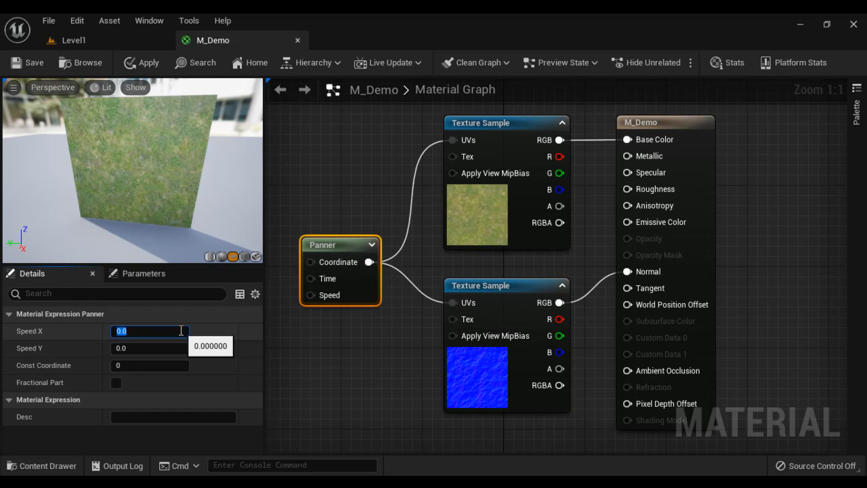
text(0.5)
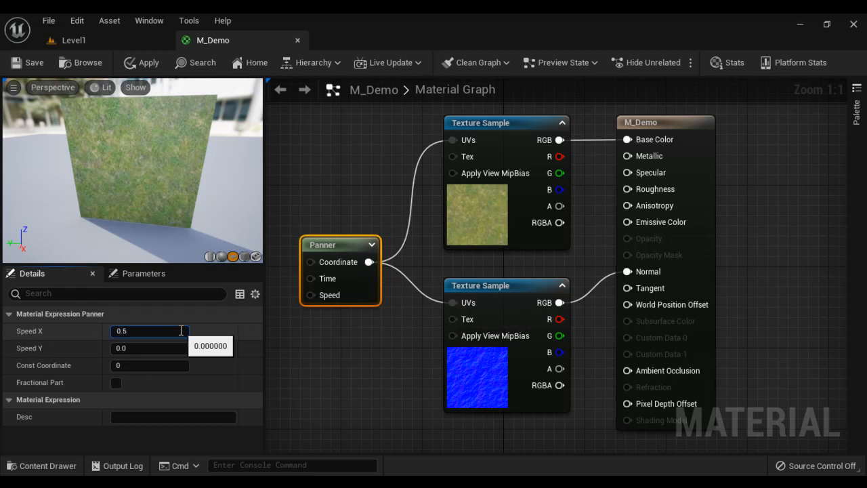
text(0.1)
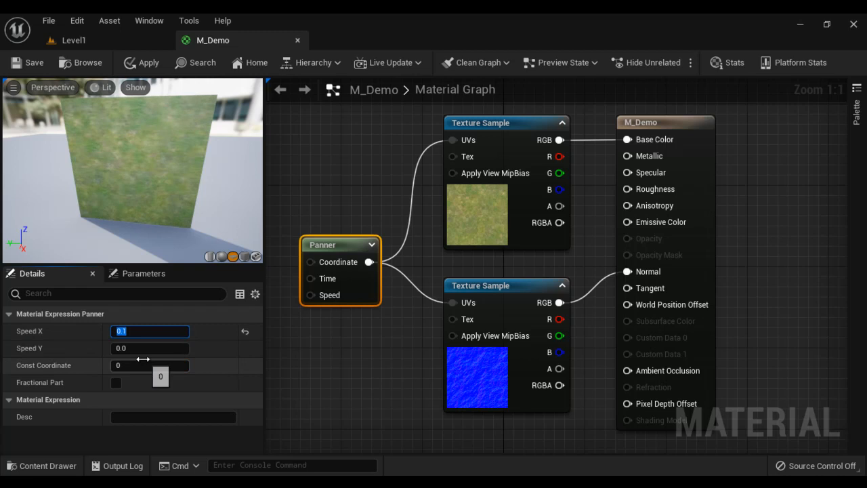
click(149, 348)
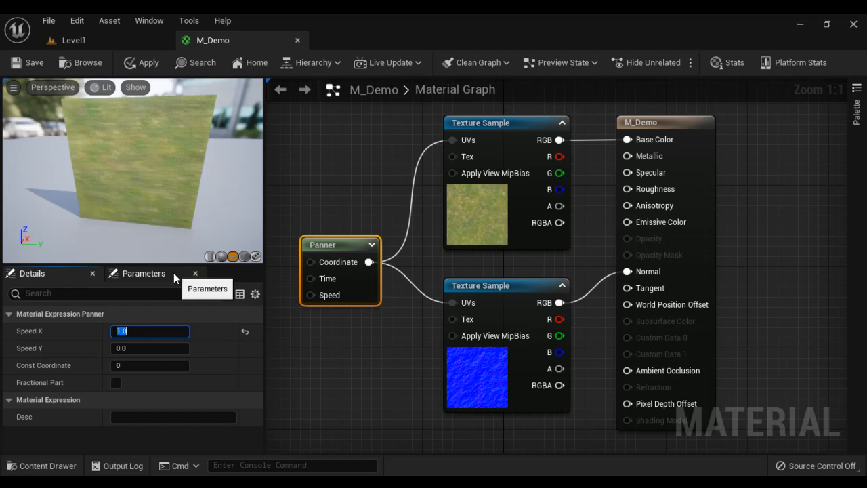
text(0.)
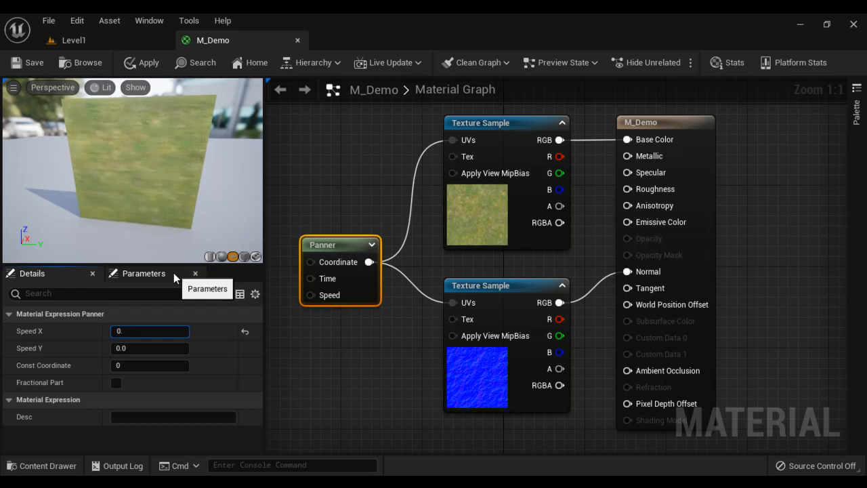
text(0.25)
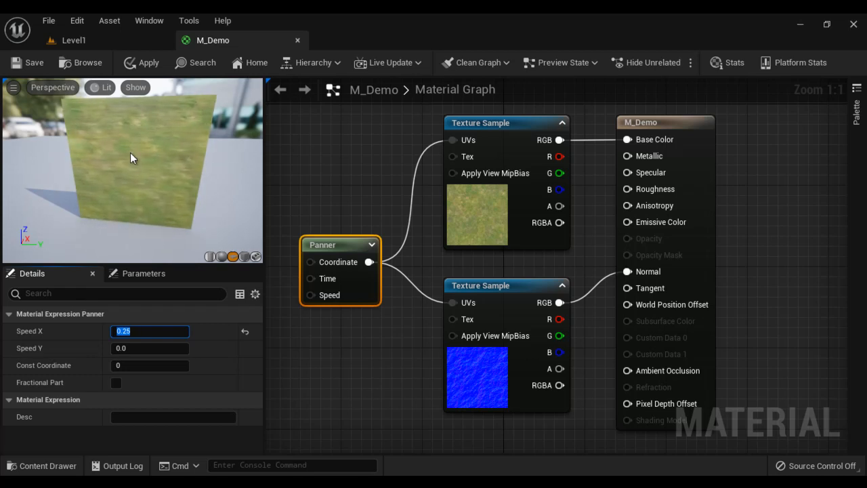
mouse_move(390, 337)
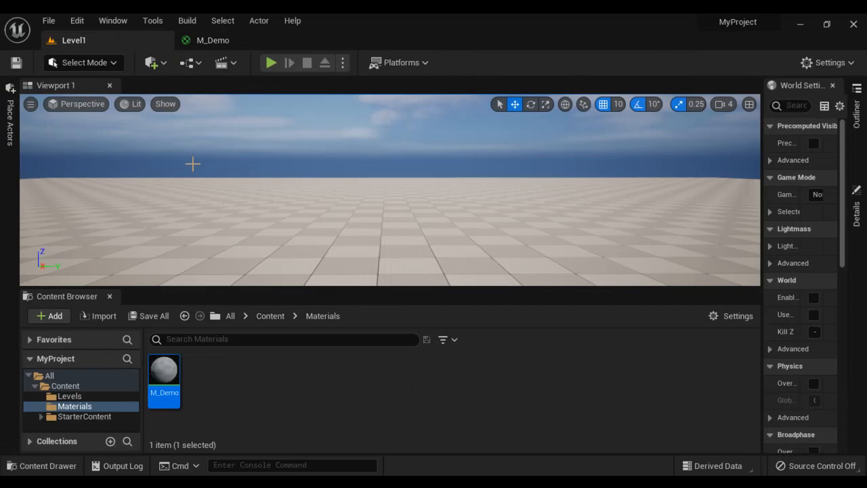
Create a Textures folder under Content and import T_Water_D and T_Water_N into it
right_click(65, 386)
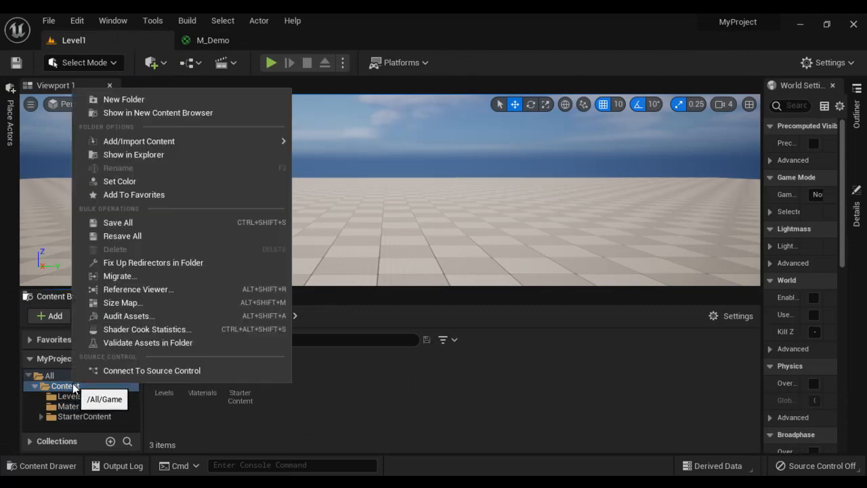
click(123, 99)
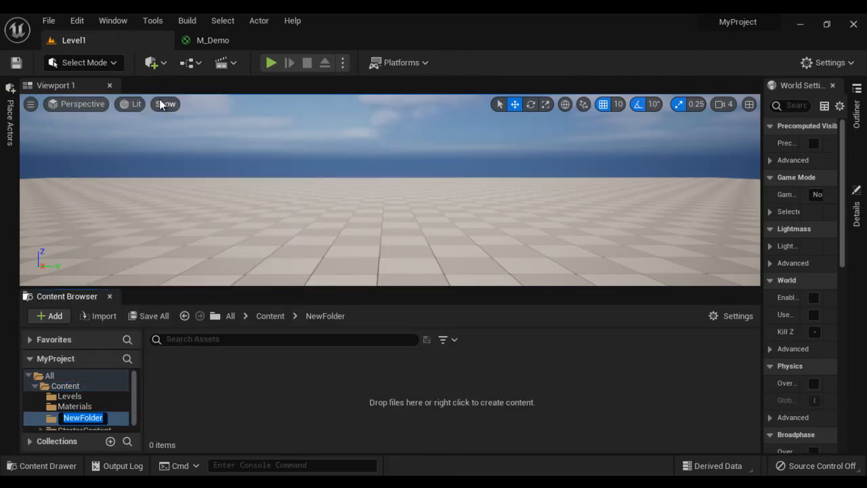
click(74, 426)
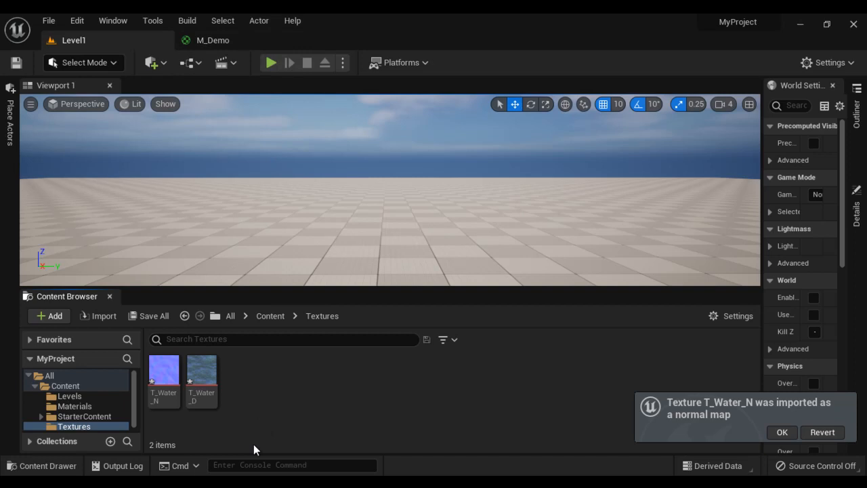
click(202, 373)
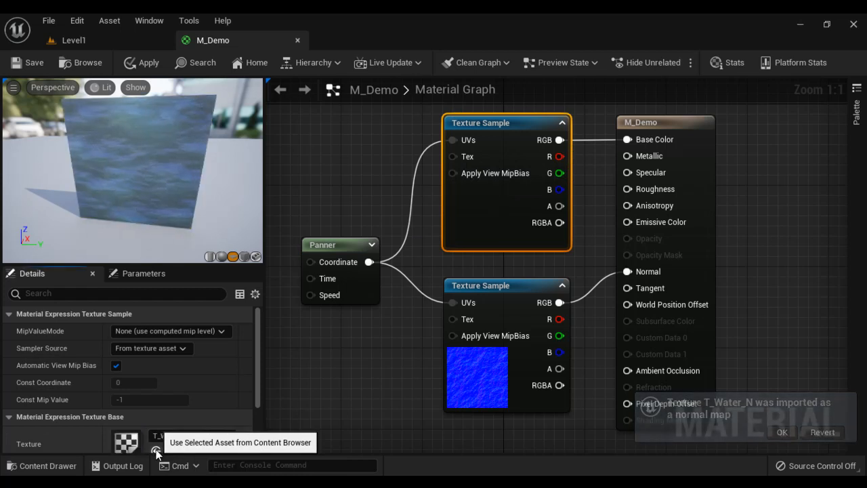
Assign T_Water_D to the top sample and T_Water_N to the normal sample, then save M_Demo
click(155, 450)
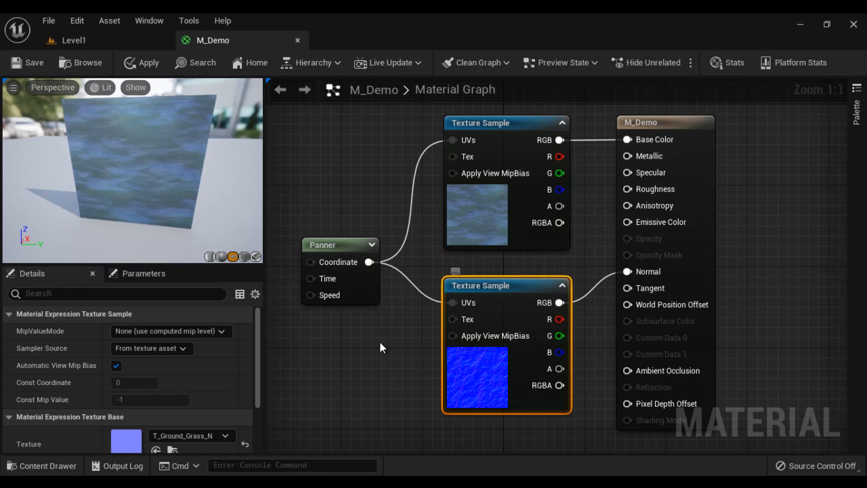
click(74, 40)
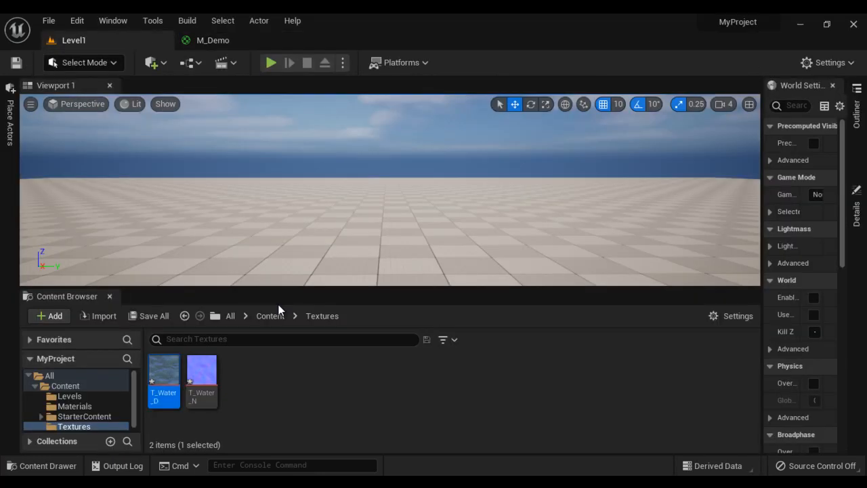
click(201, 376)
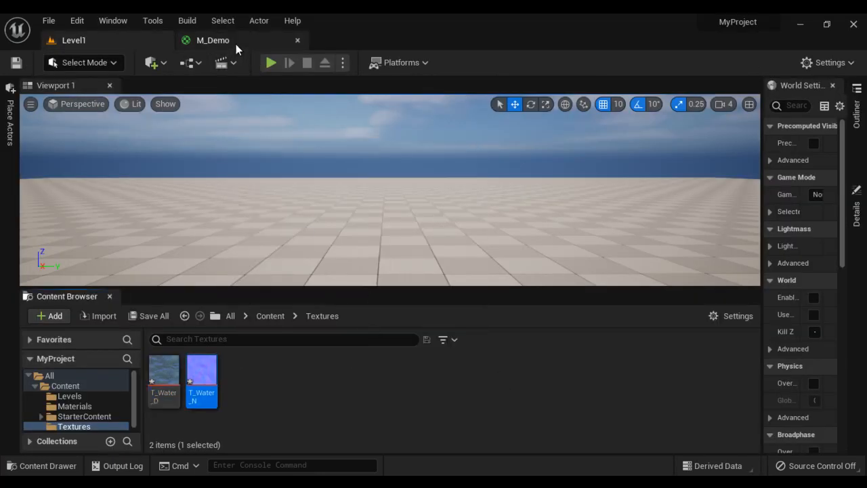
click(212, 40)
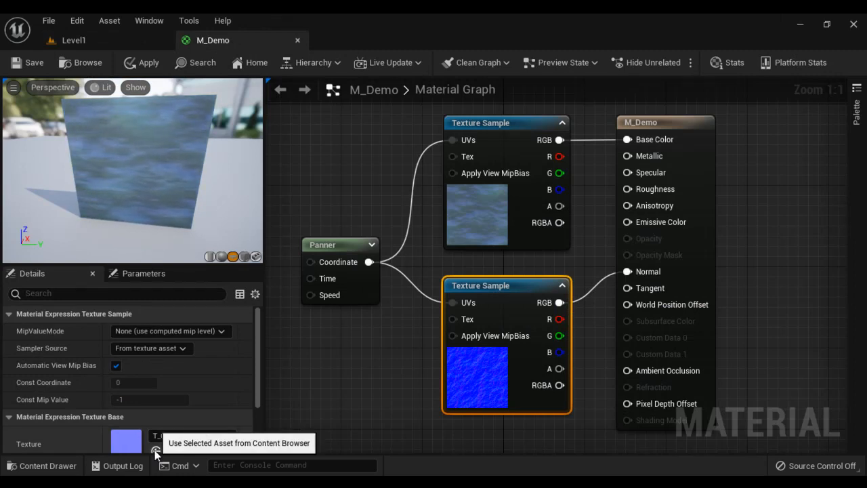
click(155, 450)
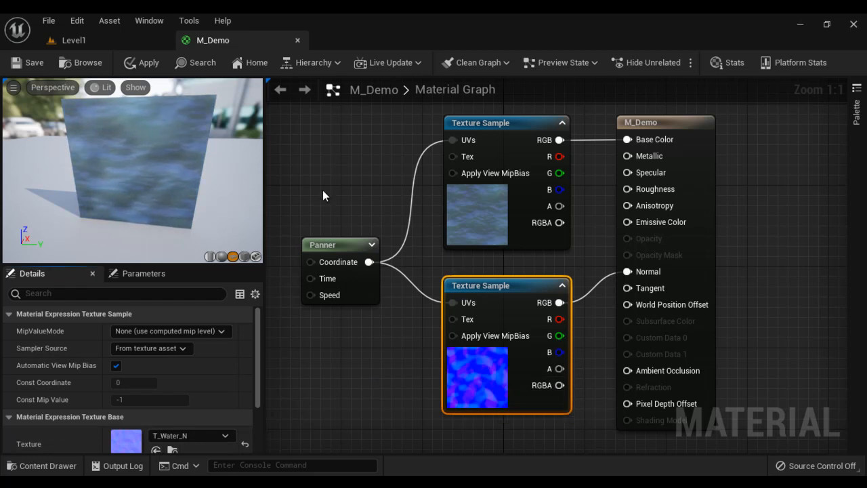
mouse_move(27, 63)
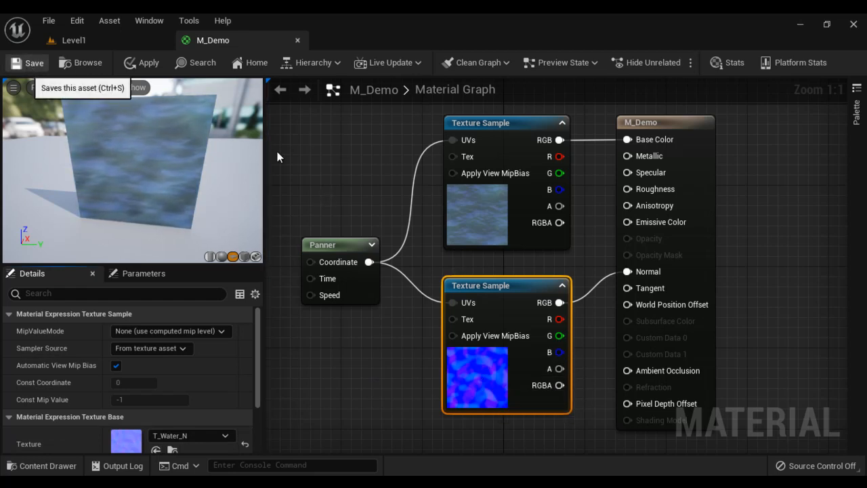
click(27, 62)
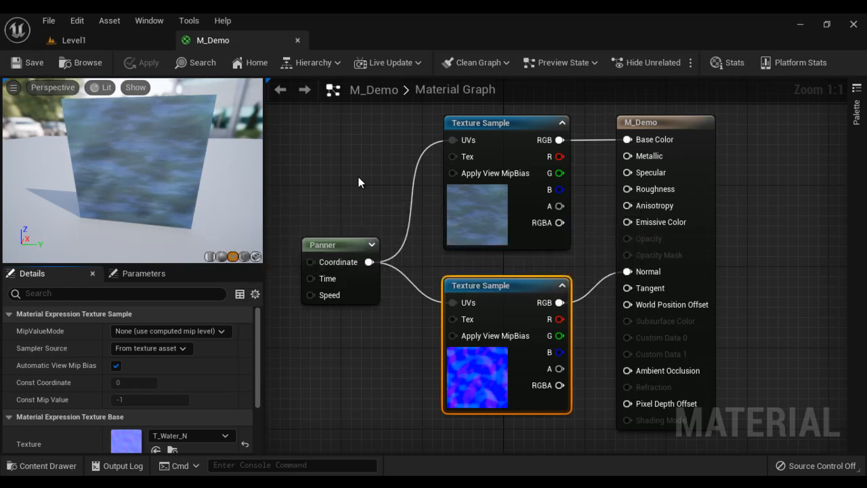
click(73, 40)
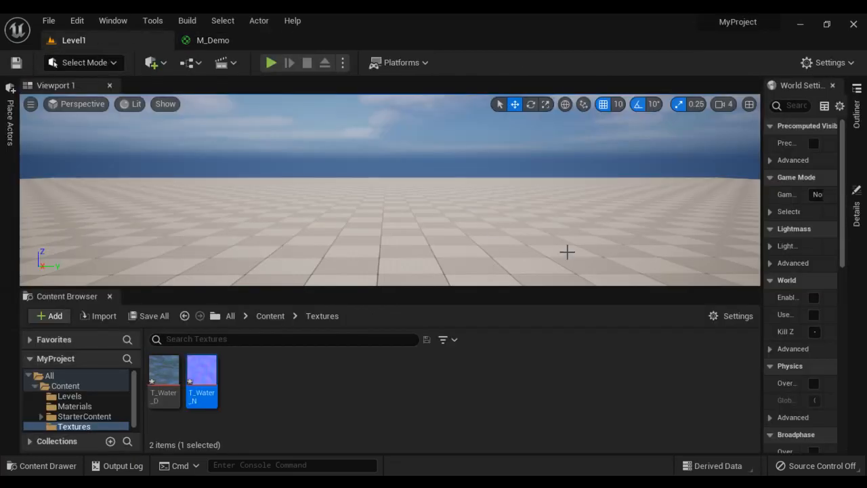
click(76, 406)
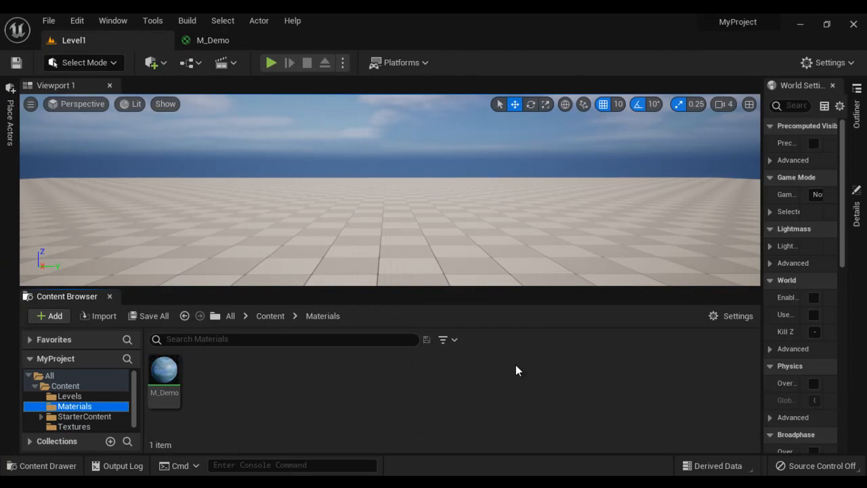
mouse_move(164, 369)
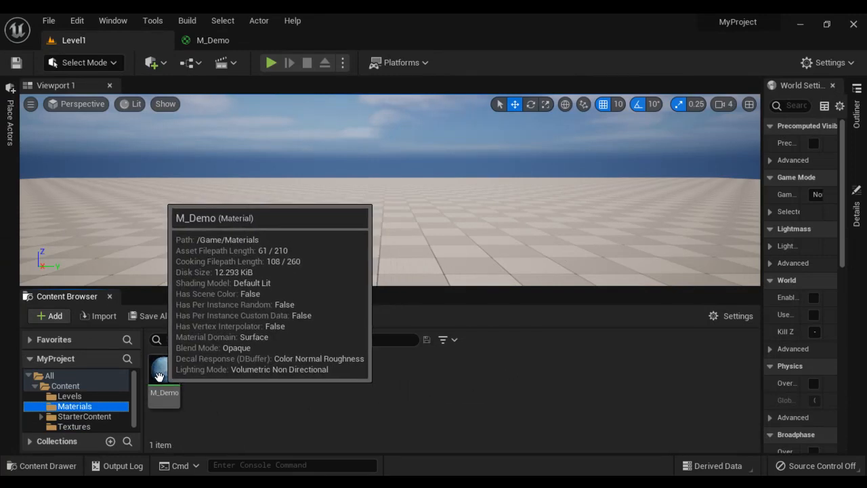
mouse_move(163, 369)
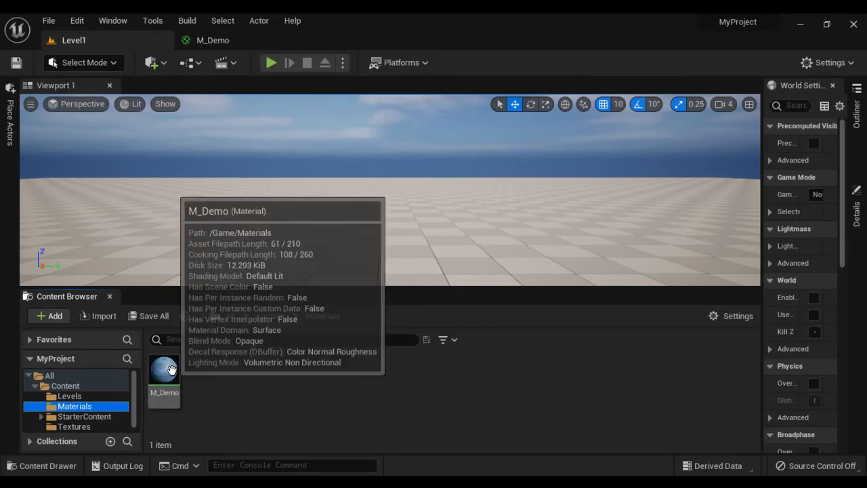
click(164, 369)
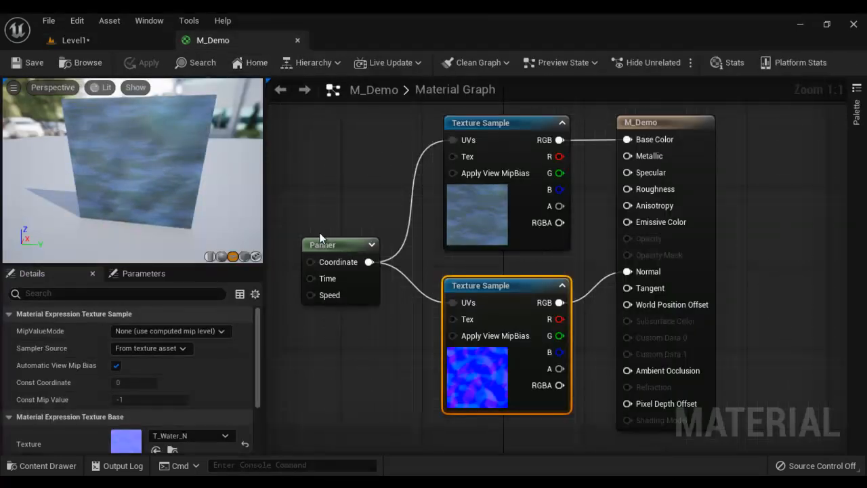
Set the Panner's Speed Y to 0.5, keeping Speed X at 0.25
click(322, 245)
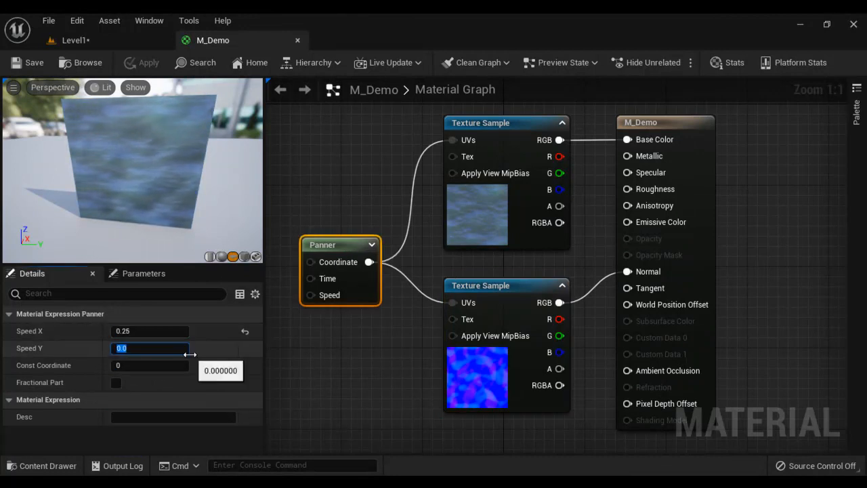
text(0.5)
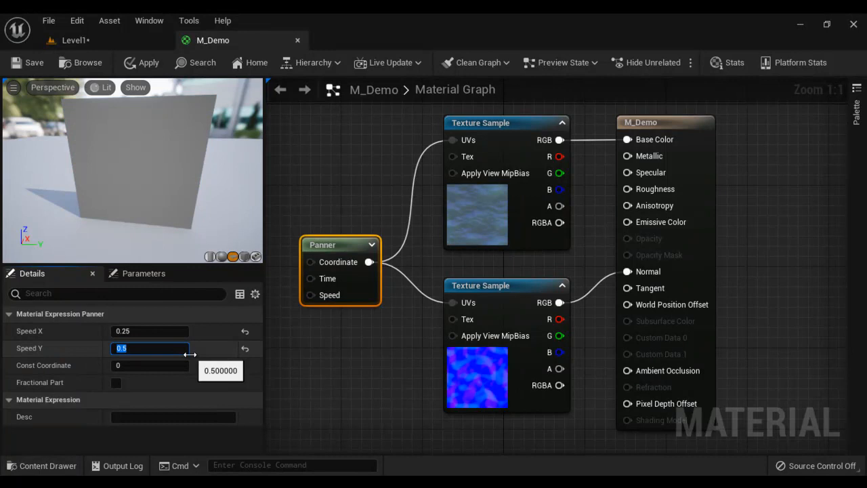